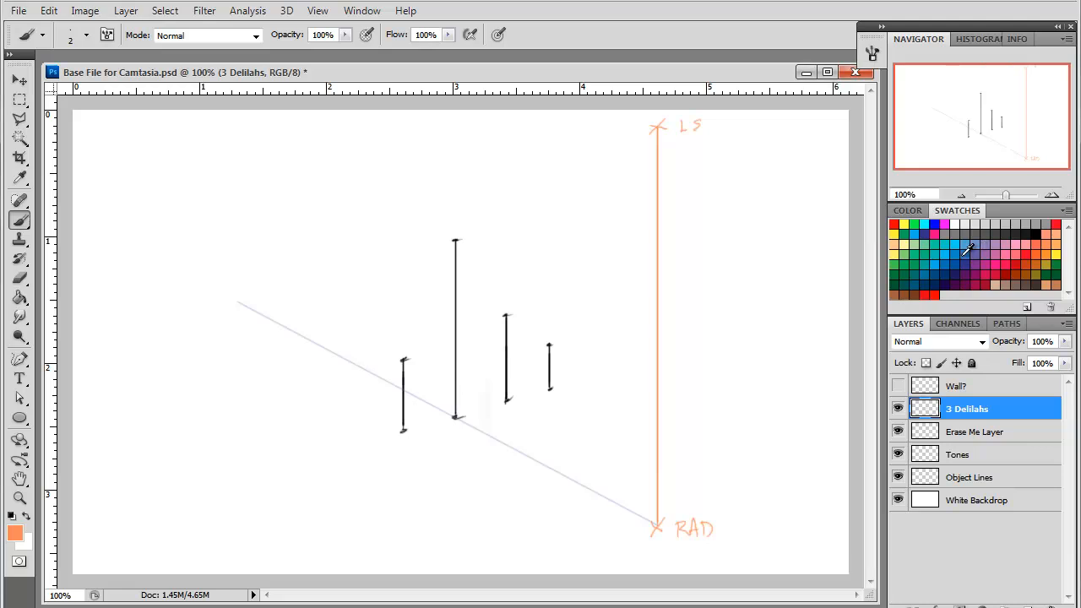
Step: With orange set as the brush colour, draw a light ray from LS through the tallest vertical's top
left_click(982, 247)
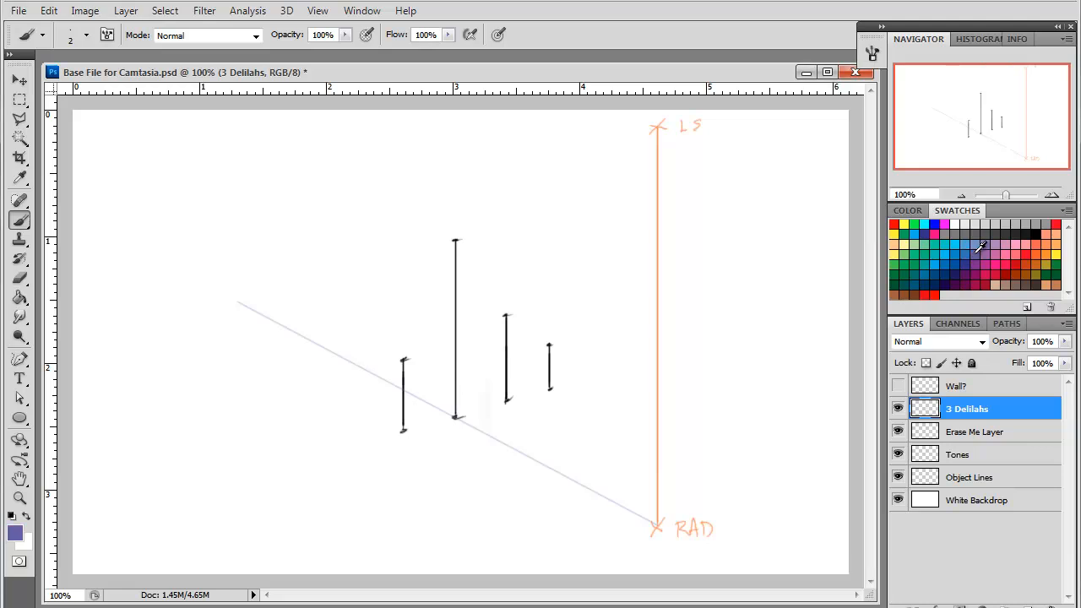
mouse_move(981, 248)
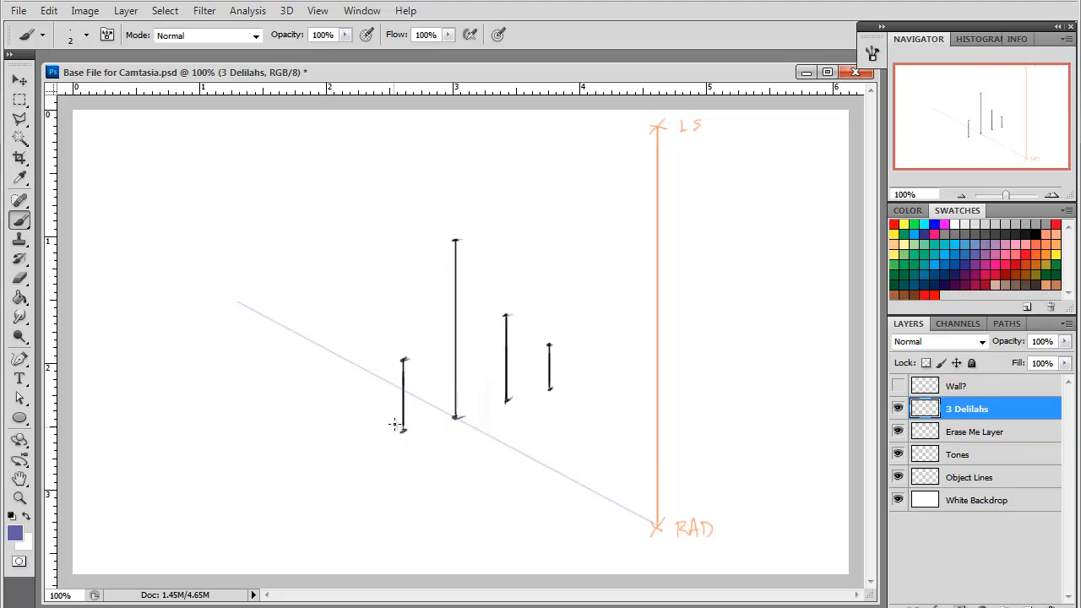
mouse_move(576, 440)
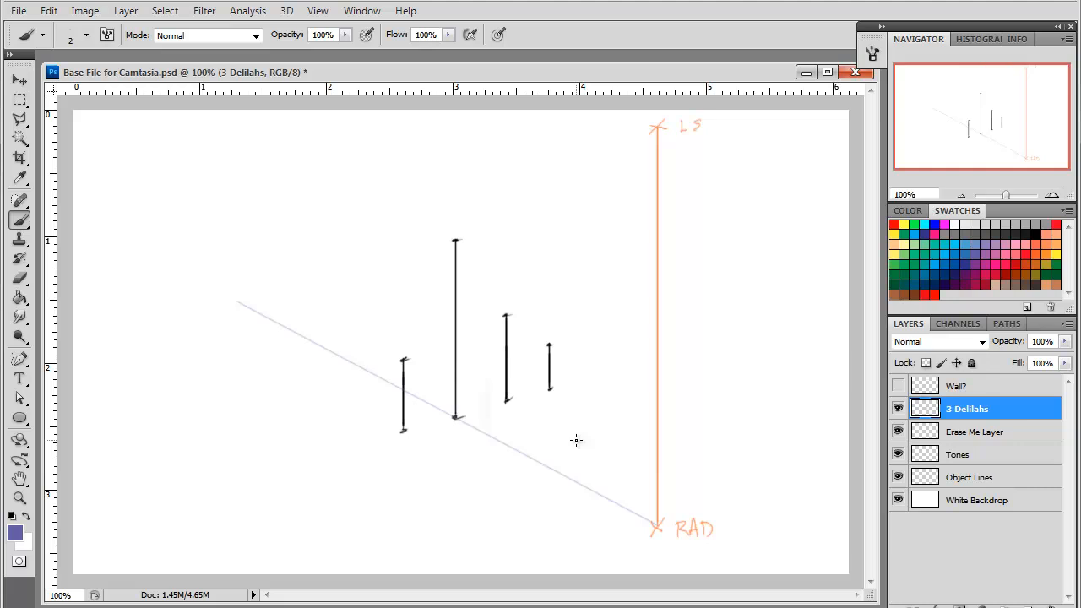
mouse_move(644, 481)
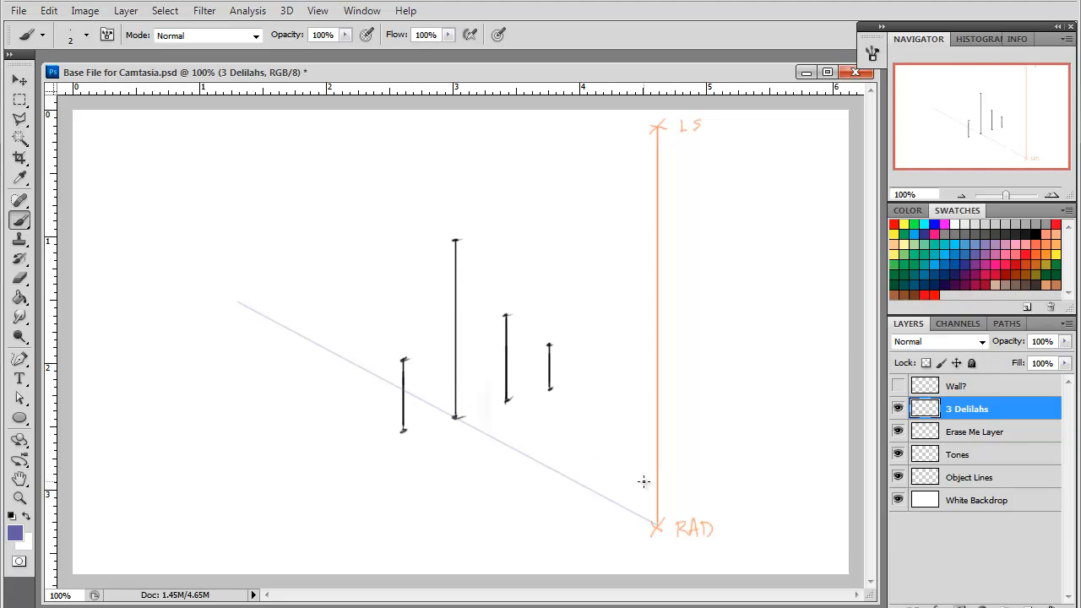
mouse_move(1064, 230)
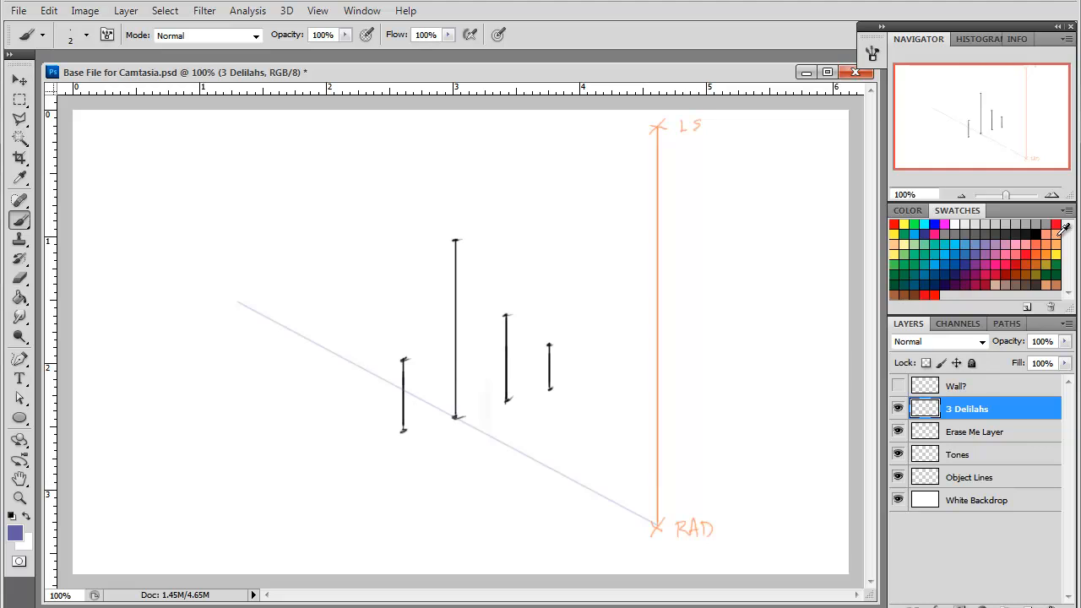
left_click(1051, 229)
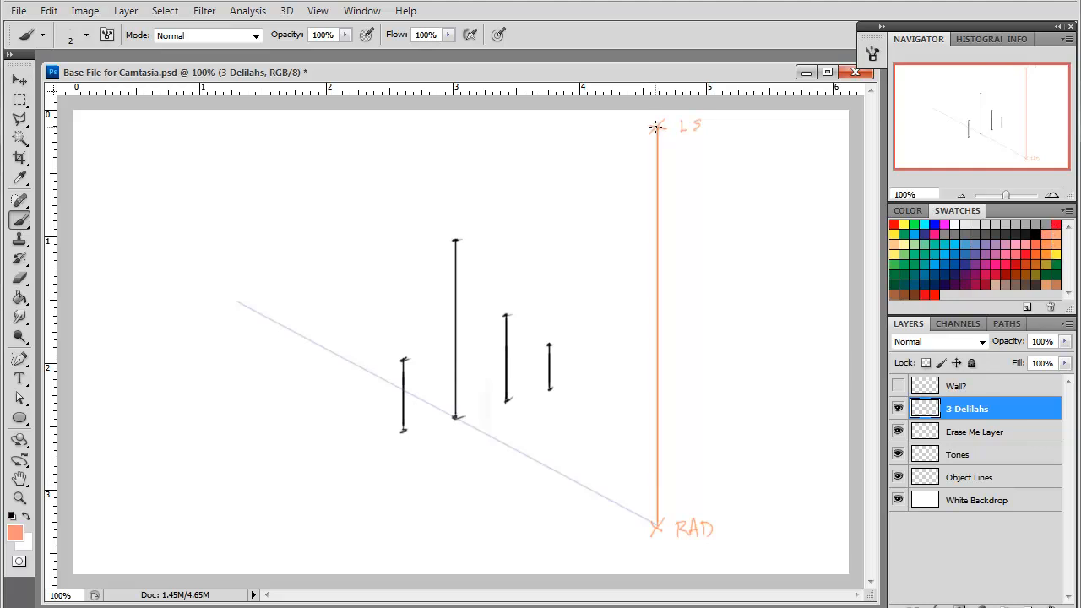
mouse_move(638, 142)
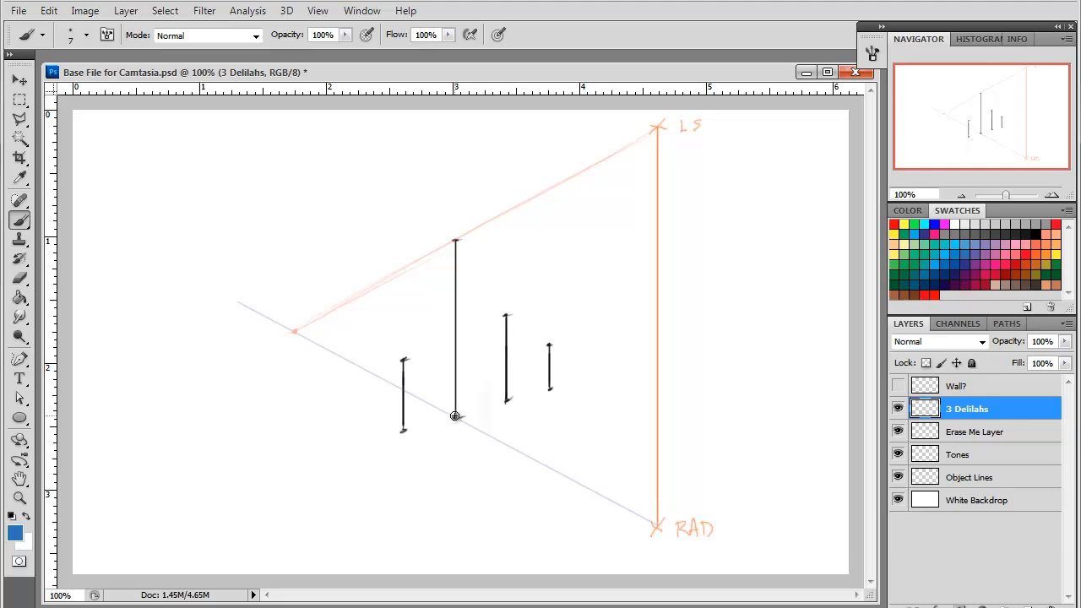
left_click_drag(293, 332, 462, 422)
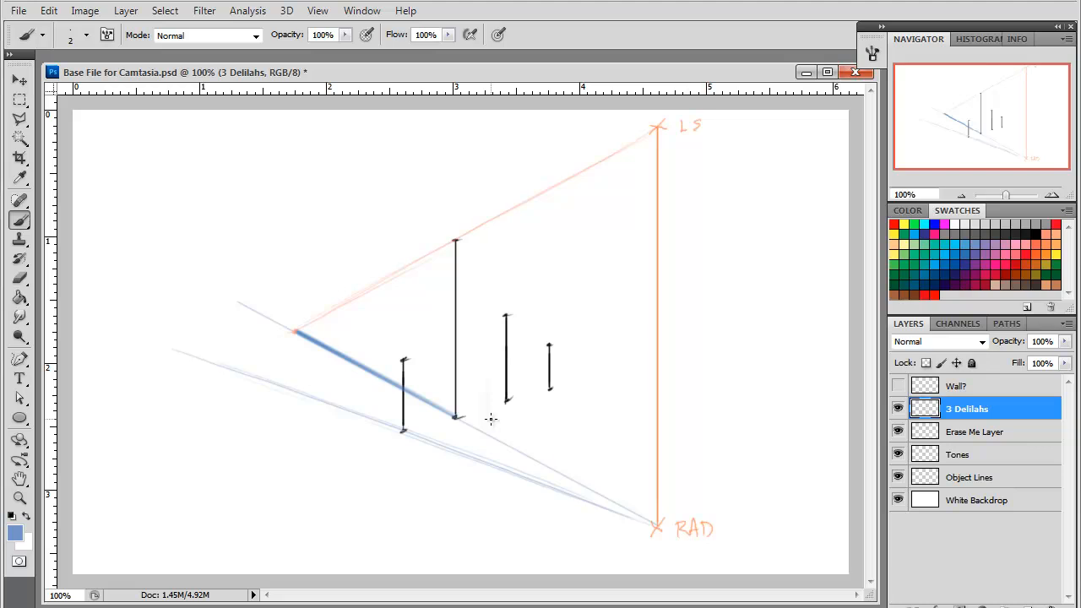
mouse_move(386, 296)
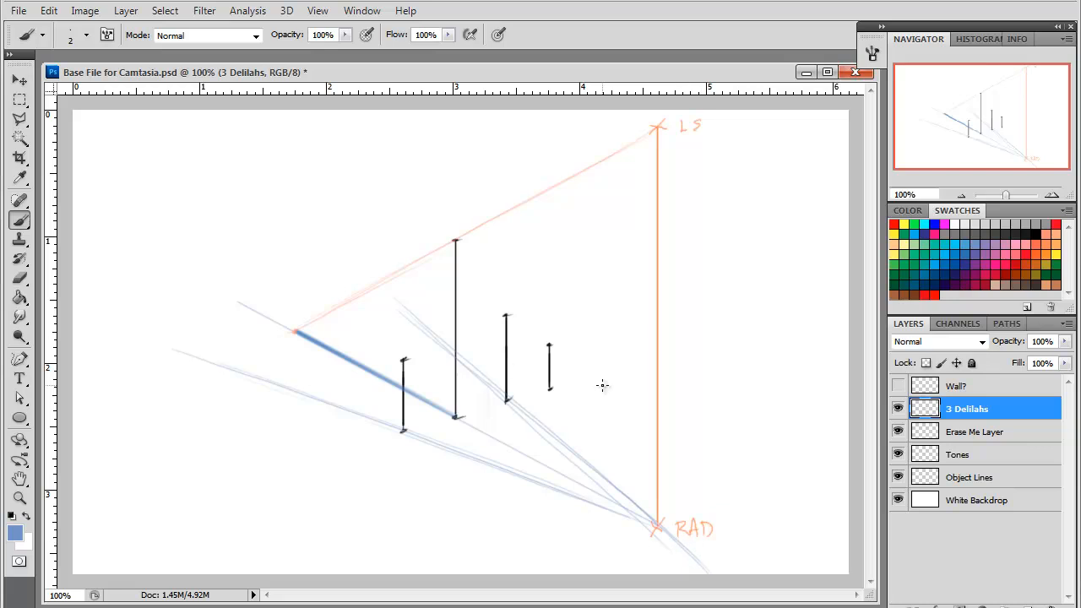
mouse_move(533, 380)
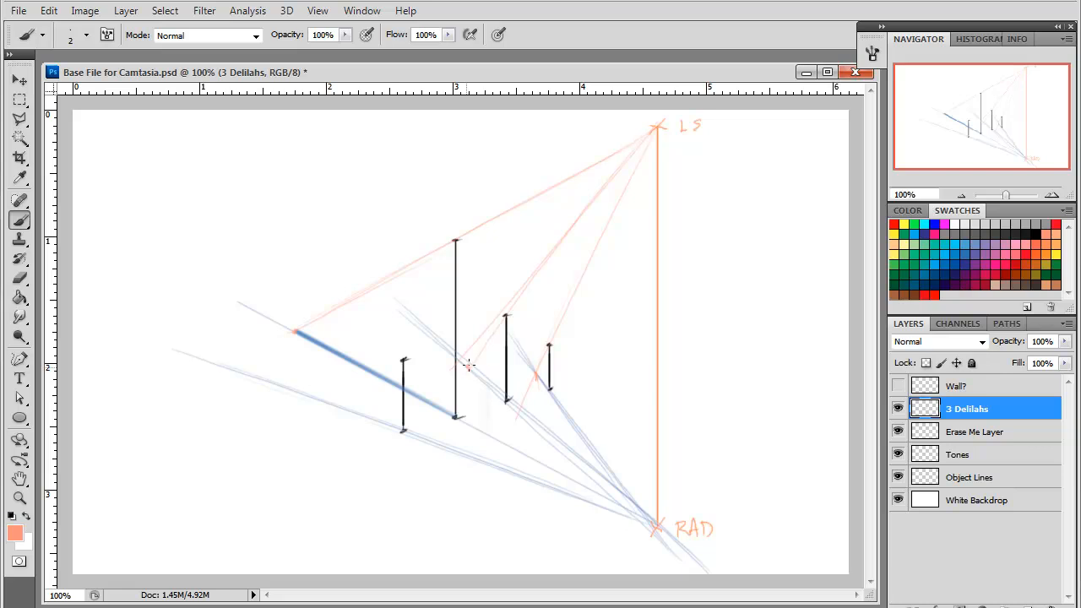
mouse_move(661, 120)
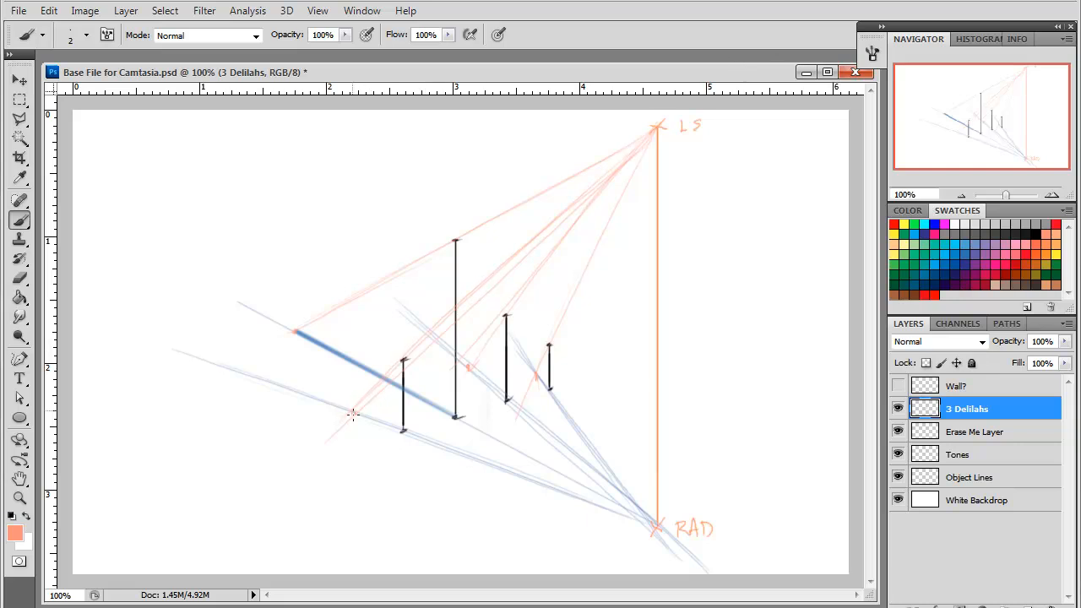
mouse_move(329, 464)
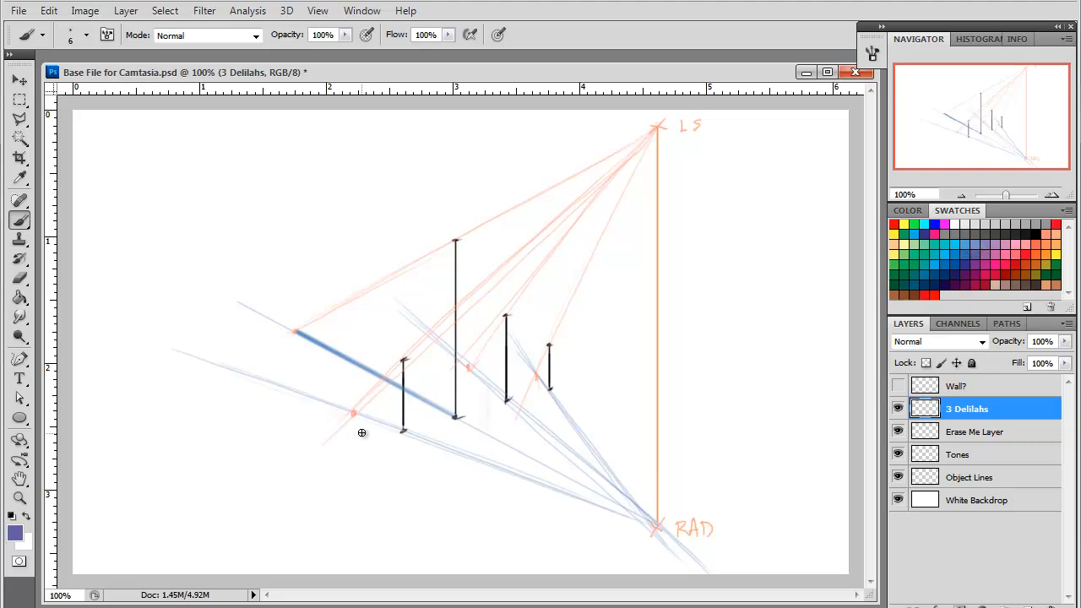
mouse_move(369, 419)
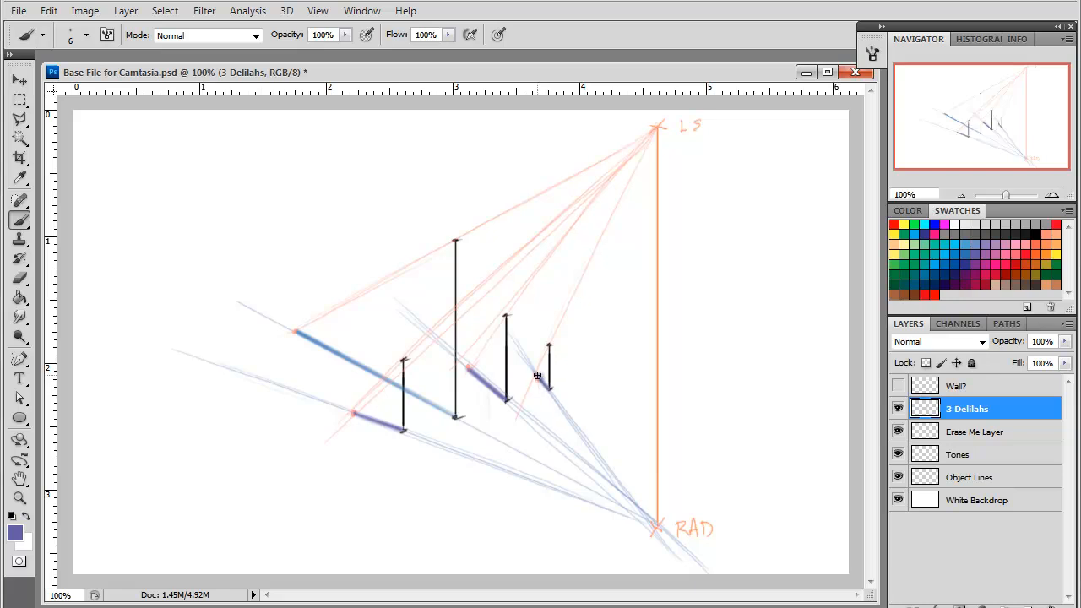
mouse_move(653, 377)
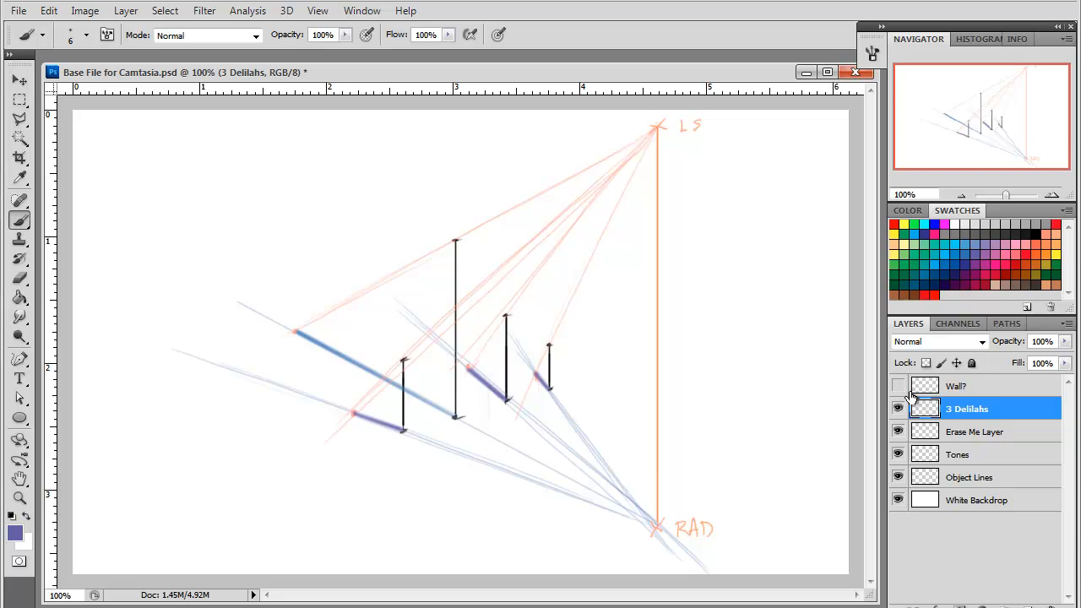
Step: Make the Wall? layer visible so the wall plane appears behind the posts
left_click(898, 386)
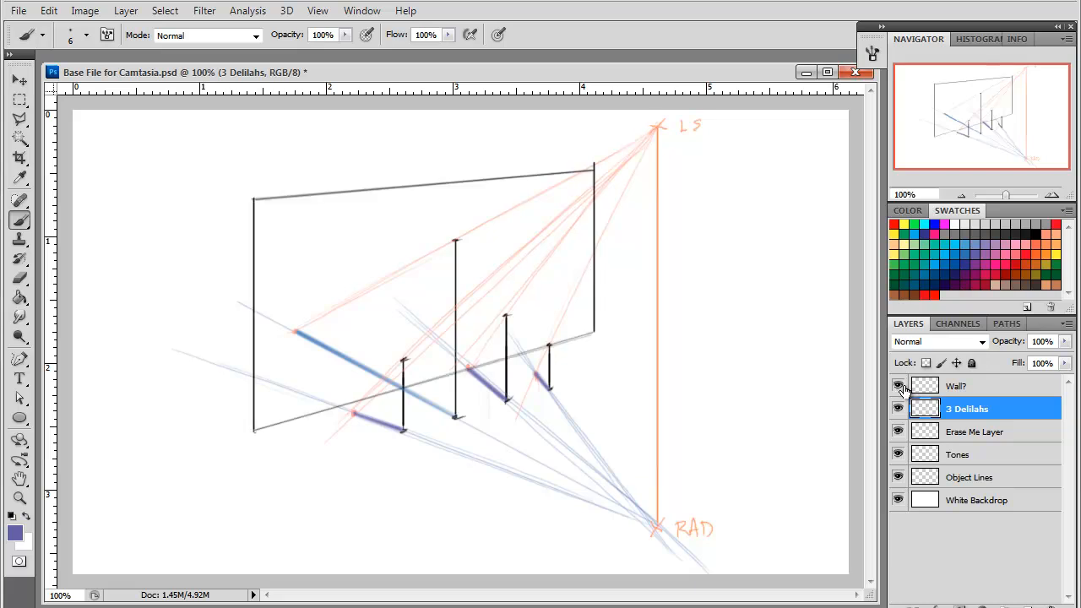
mouse_move(924, 409)
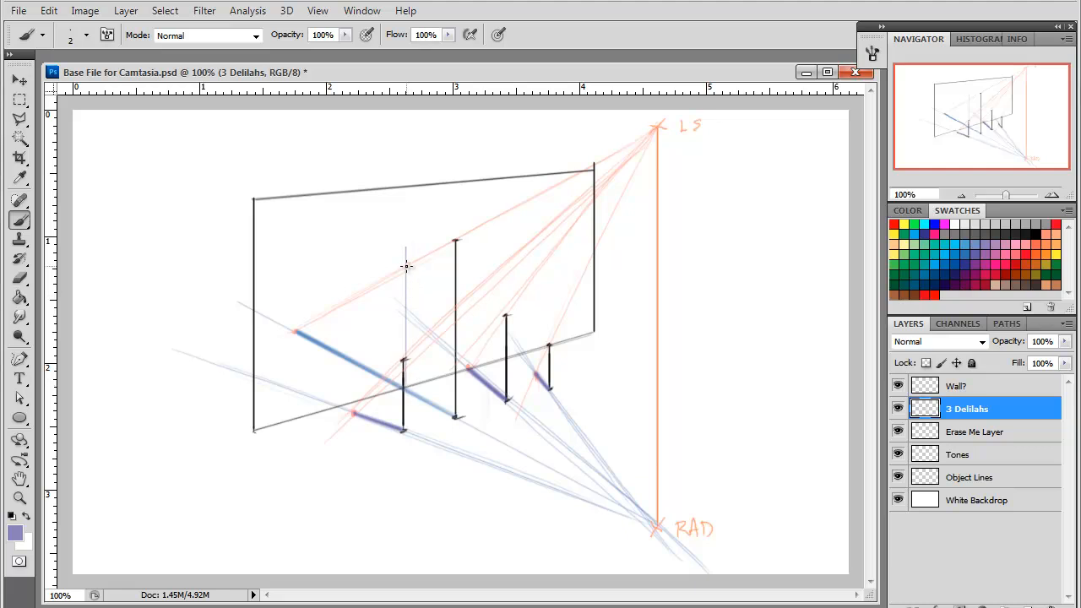
mouse_move(406, 258)
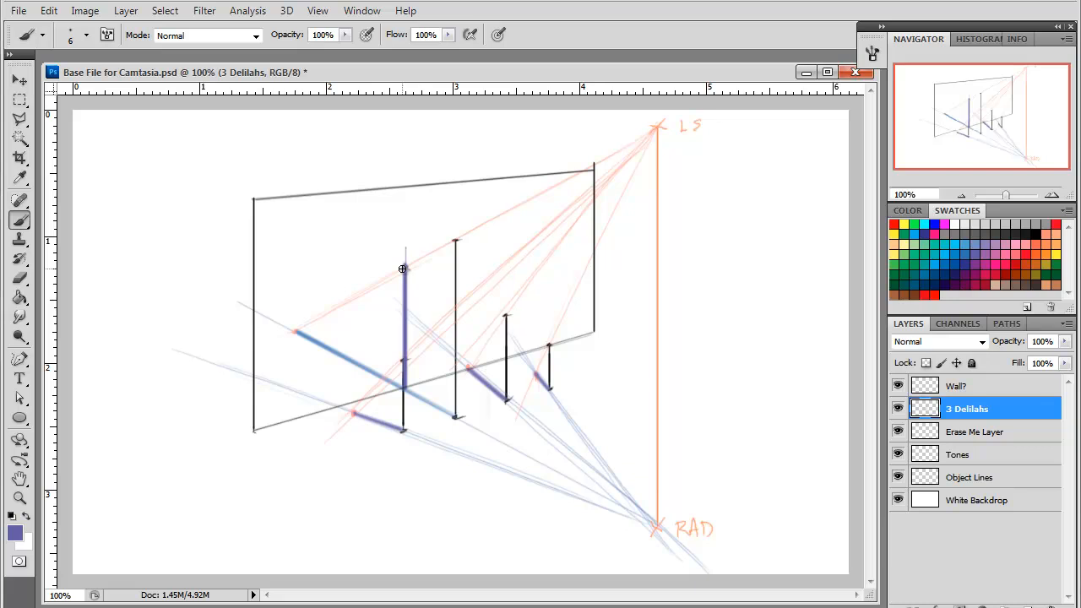
mouse_move(355, 414)
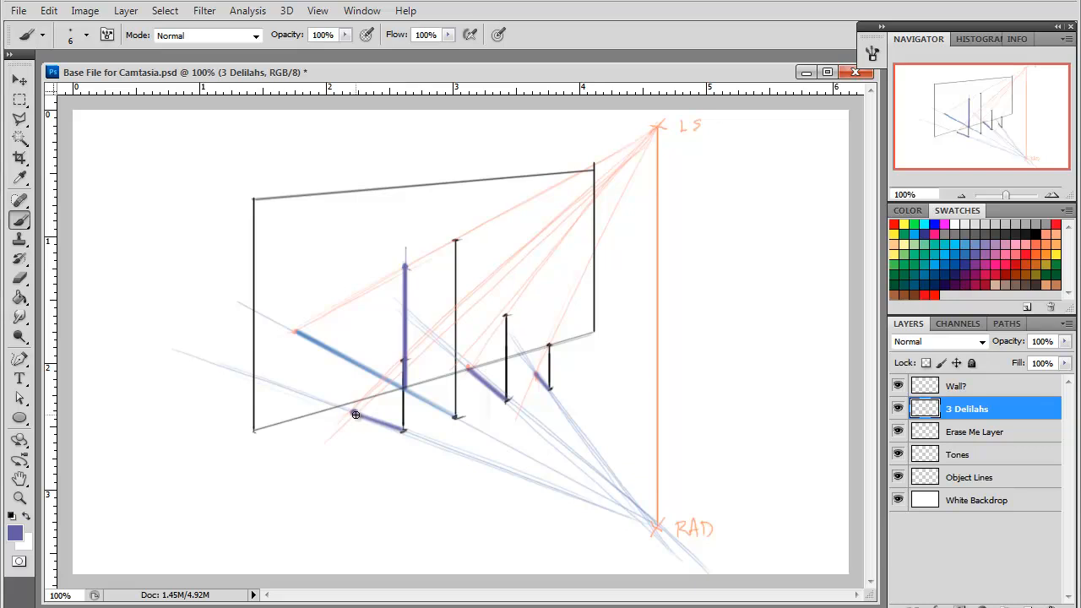
mouse_move(379, 450)
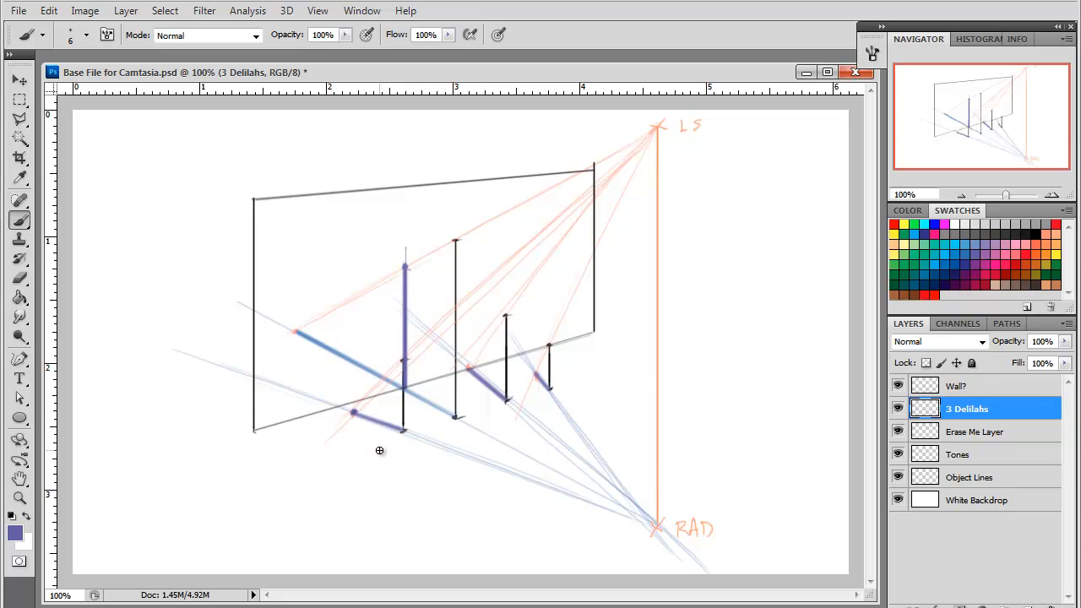
mouse_move(322, 539)
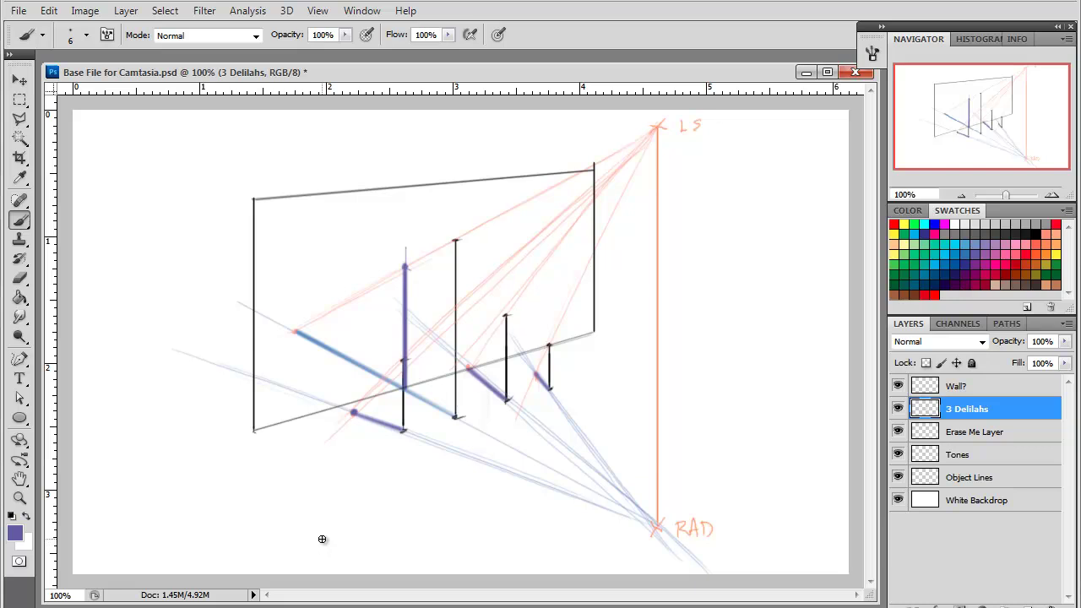
mouse_move(431, 424)
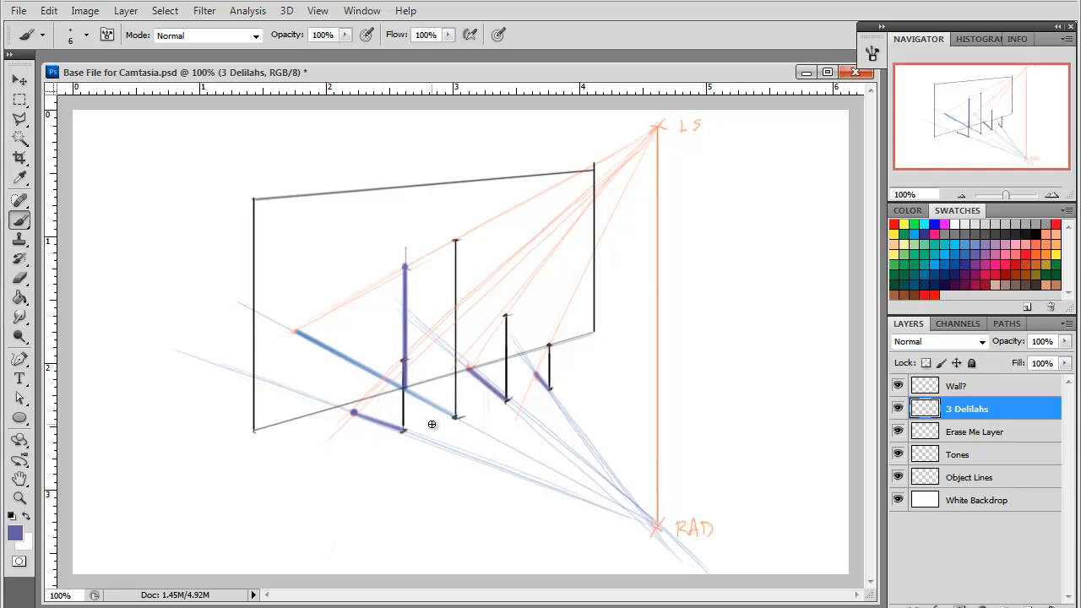
mouse_move(374, 373)
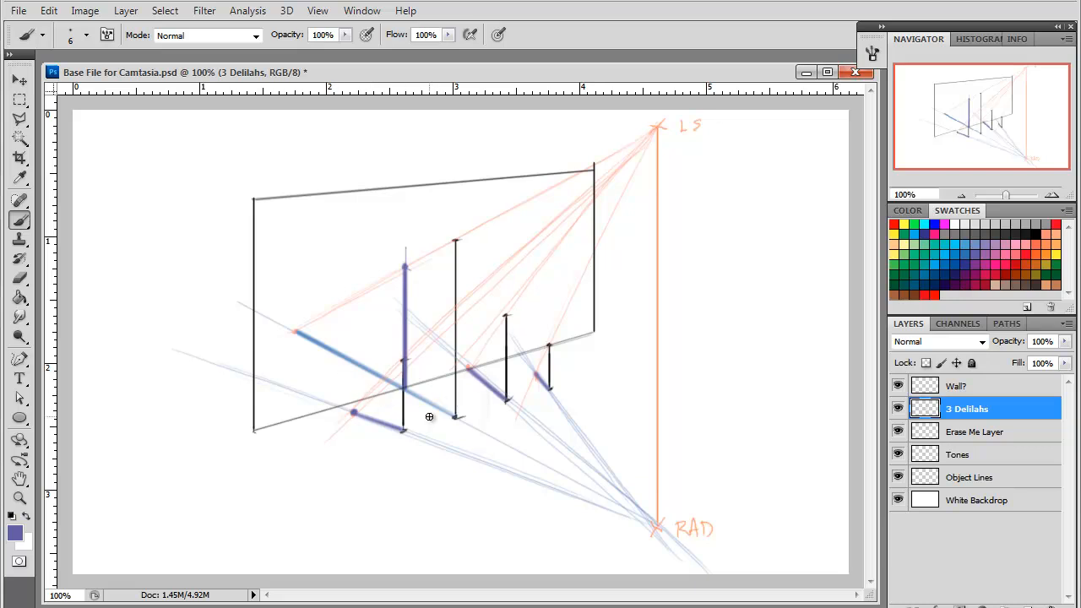
mouse_move(429, 304)
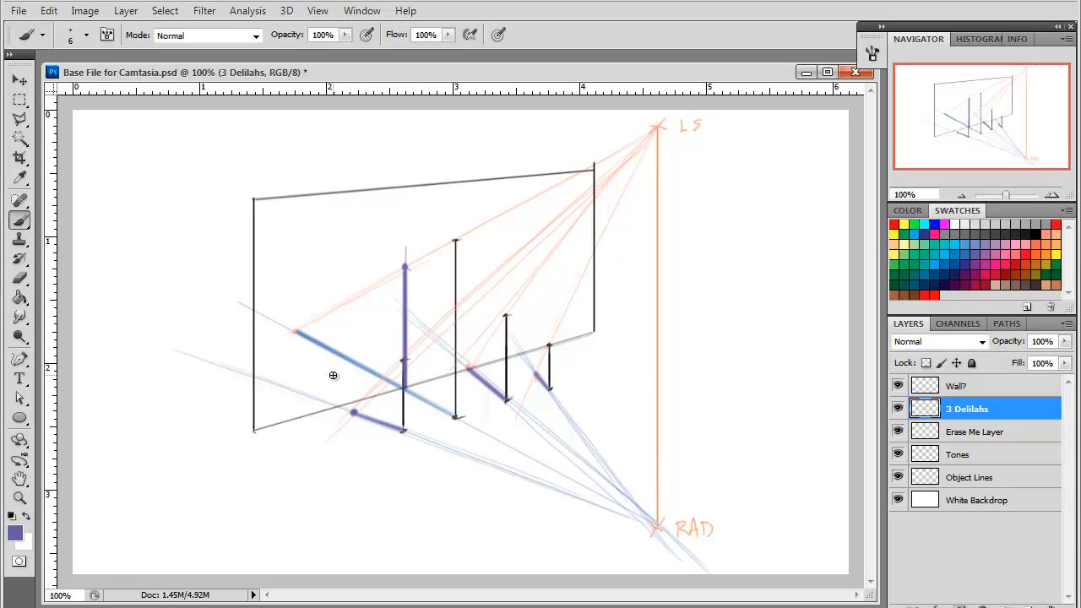
mouse_move(326, 378)
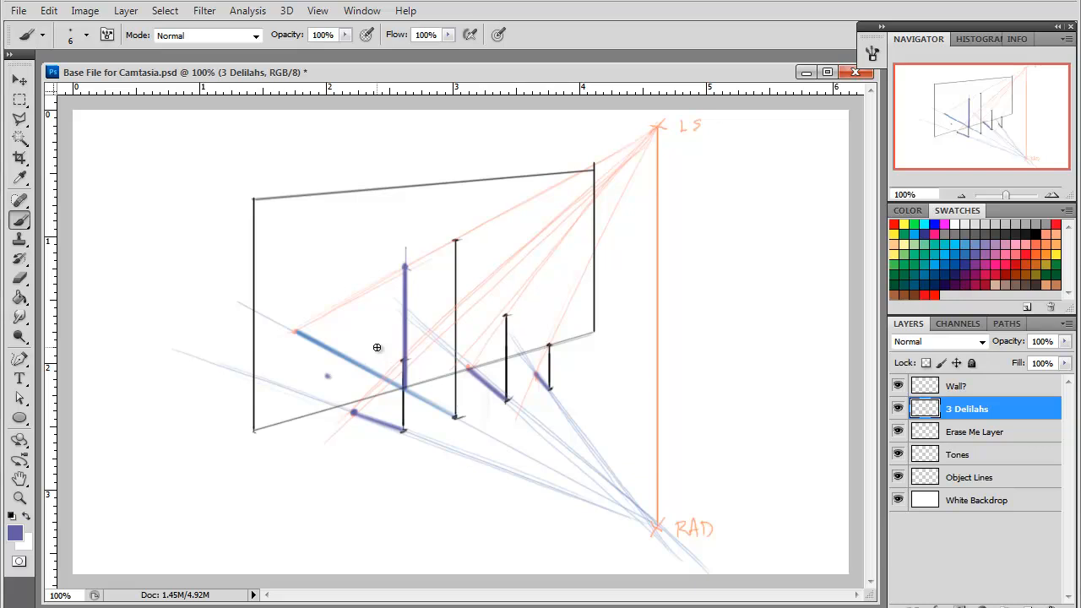
mouse_move(366, 429)
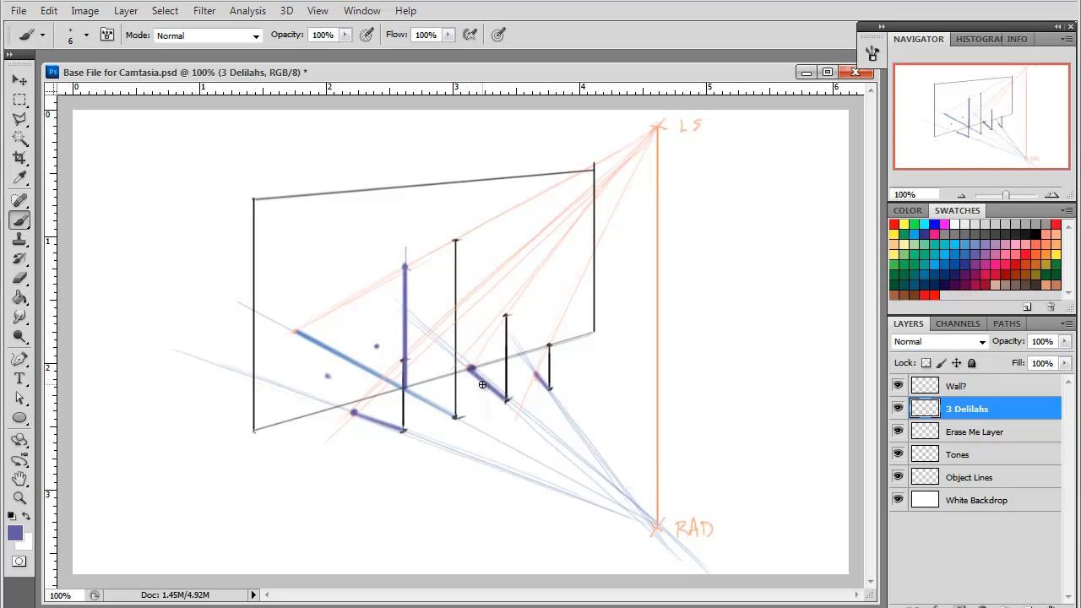
mouse_move(512, 504)
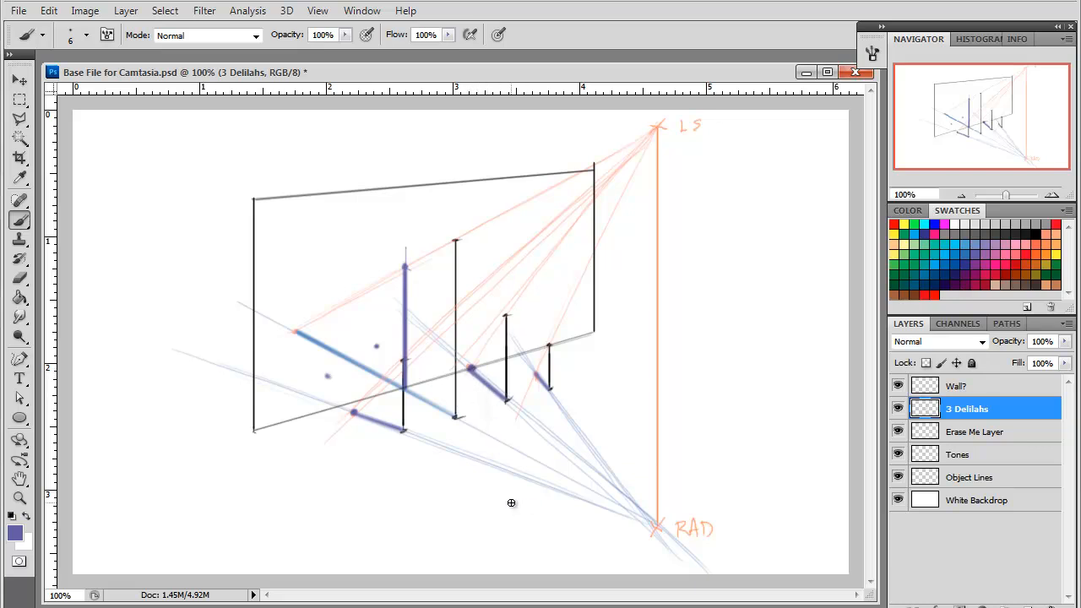
mouse_move(580, 369)
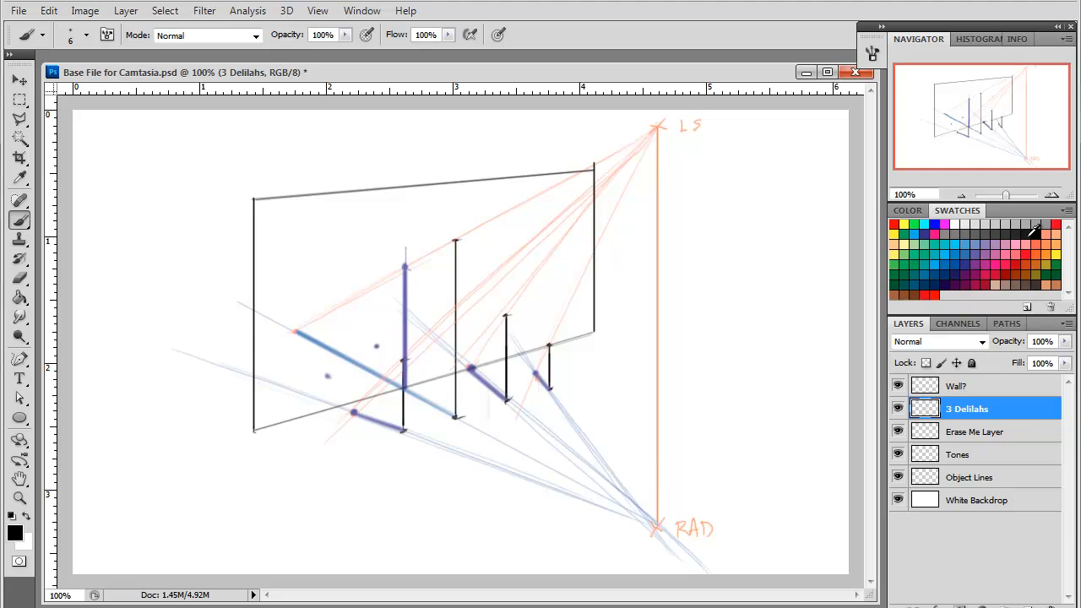
mouse_move(419, 263)
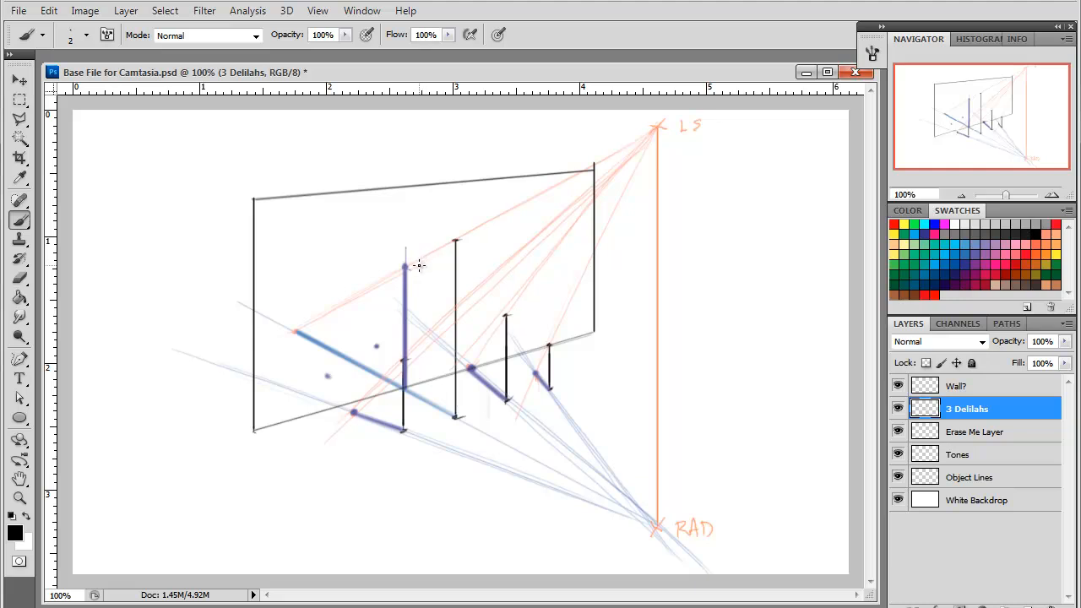
mouse_move(414, 263)
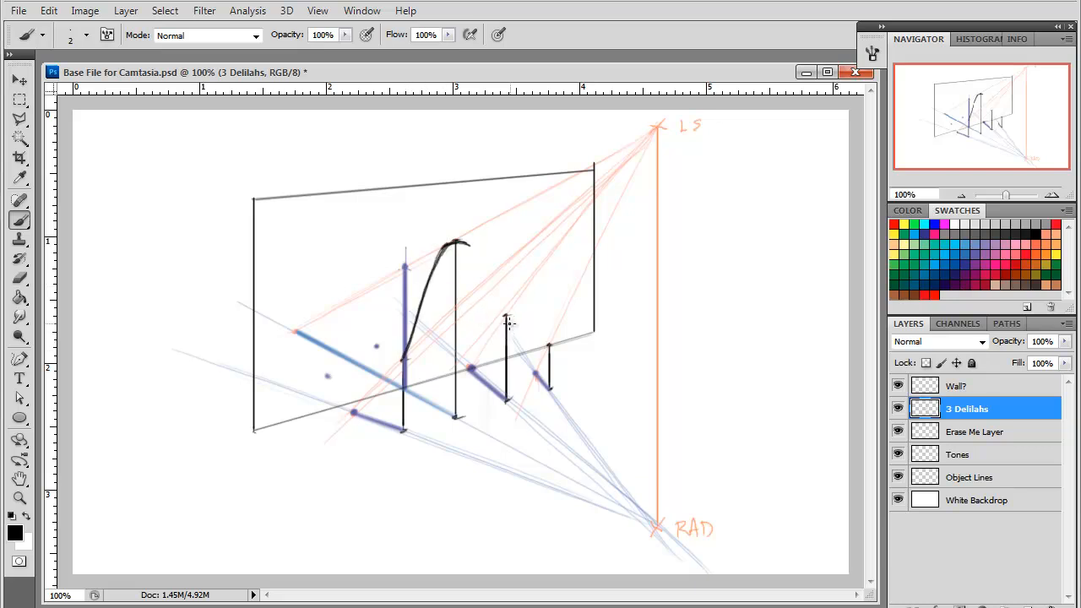
Step: Brush the black shadow outline's curve over the pole tops on the wall
left_click_drag(506, 321, 548, 346)
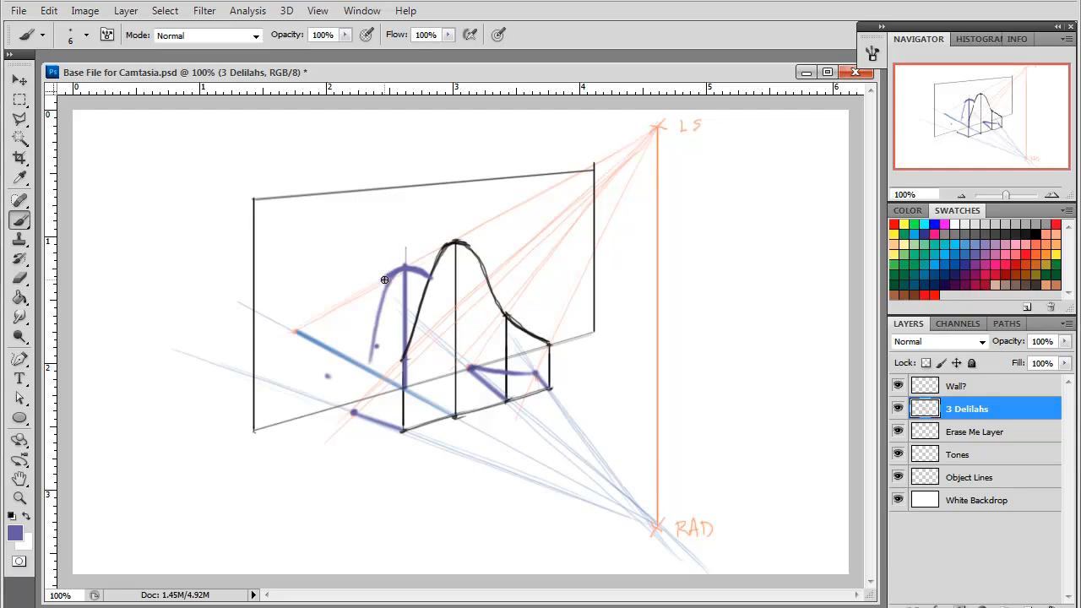
Step: Paint thick purple strokes down the shadow's left edge to the ground and along its arch on the wall
left_click_drag(385, 280, 358, 409)
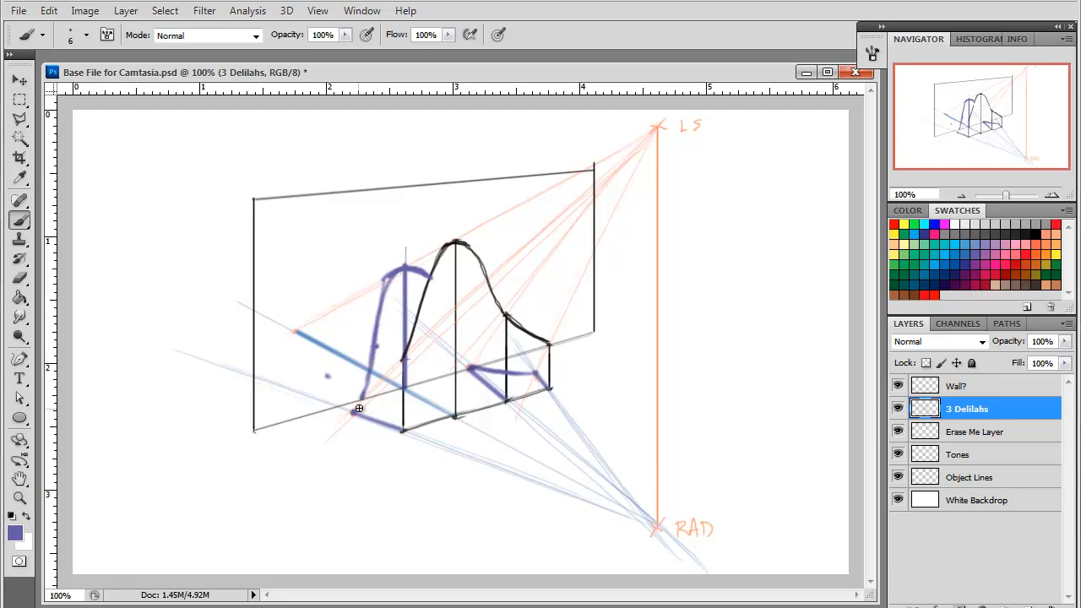
left_click_drag(358, 414, 394, 274)
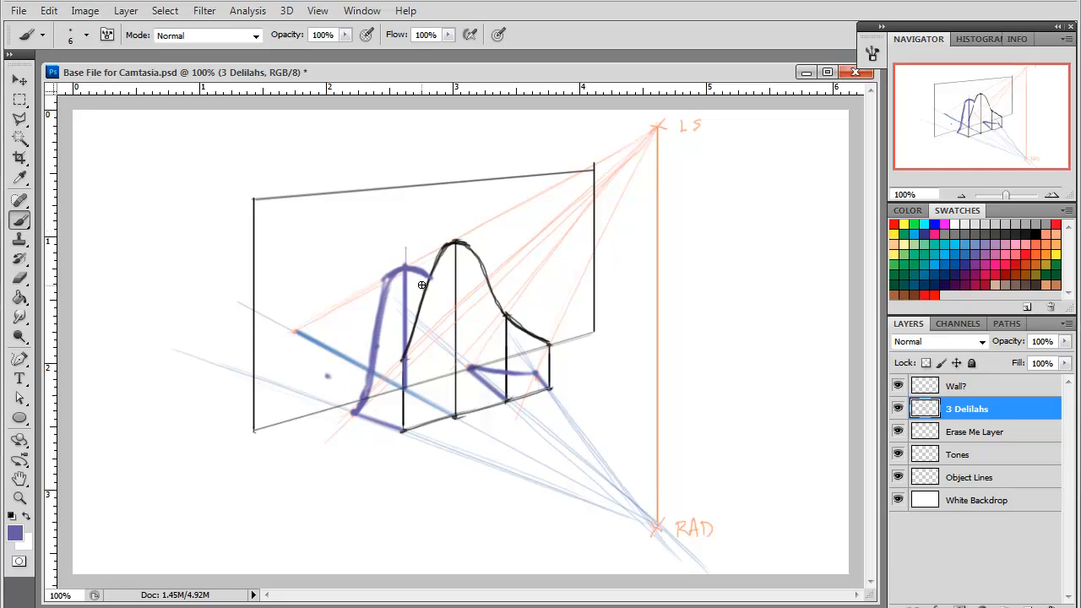
left_click_drag(422, 282, 468, 359)
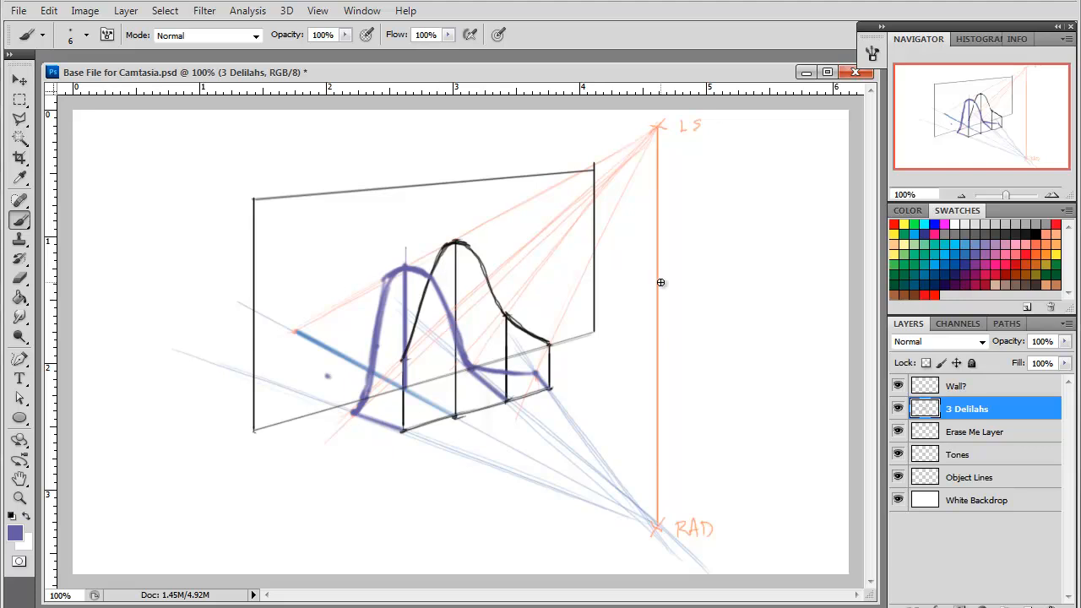
mouse_move(401, 278)
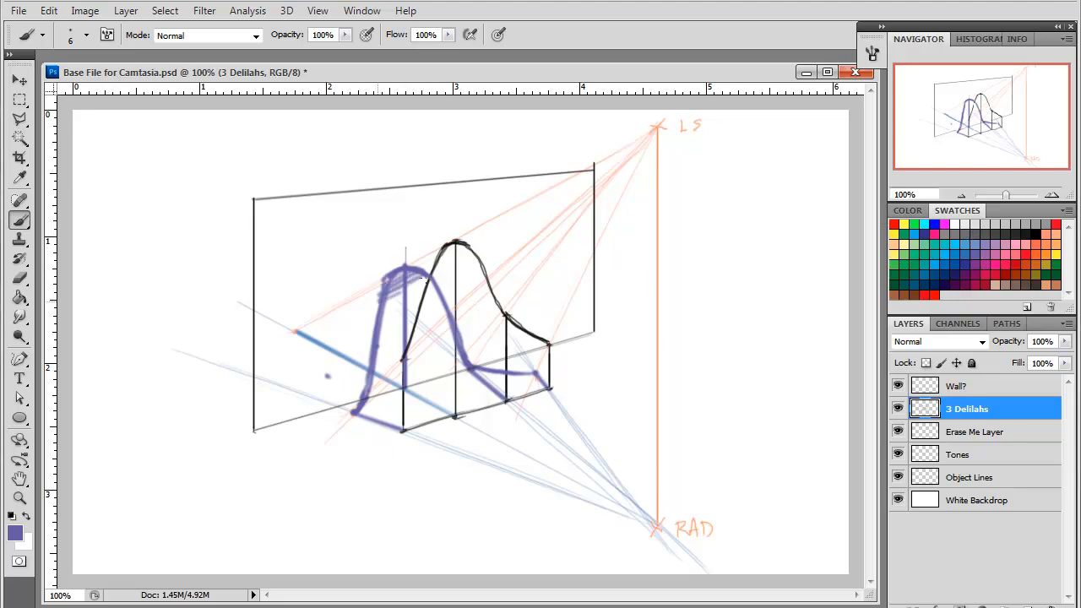
Step: Brush diagonal purple hatch strokes inside the front part of the wall shadow
left_click_drag(405, 270, 380, 380)
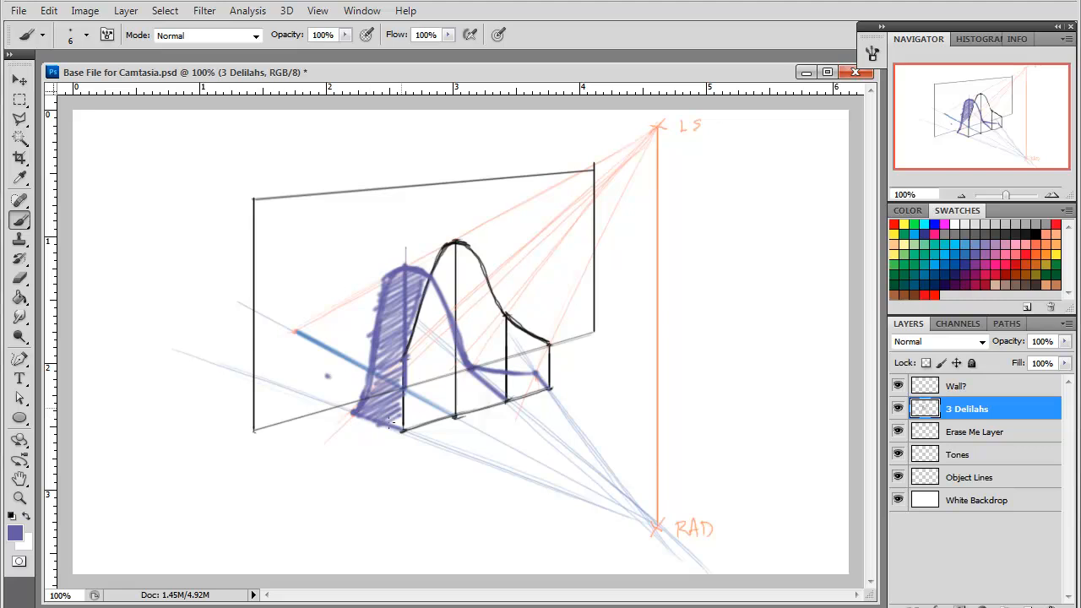
mouse_move(410, 436)
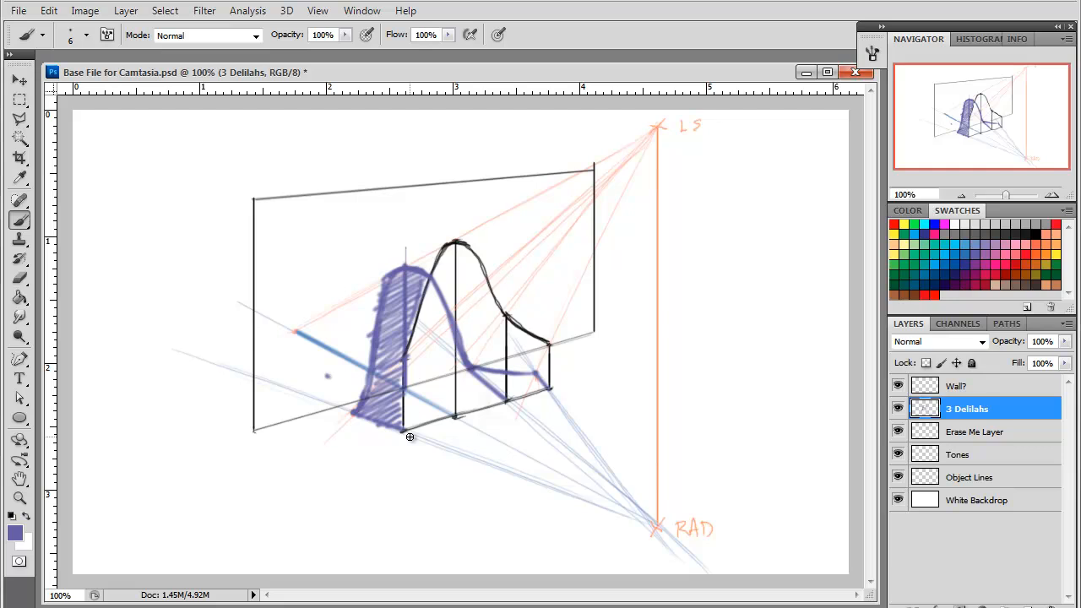
mouse_move(433, 96)
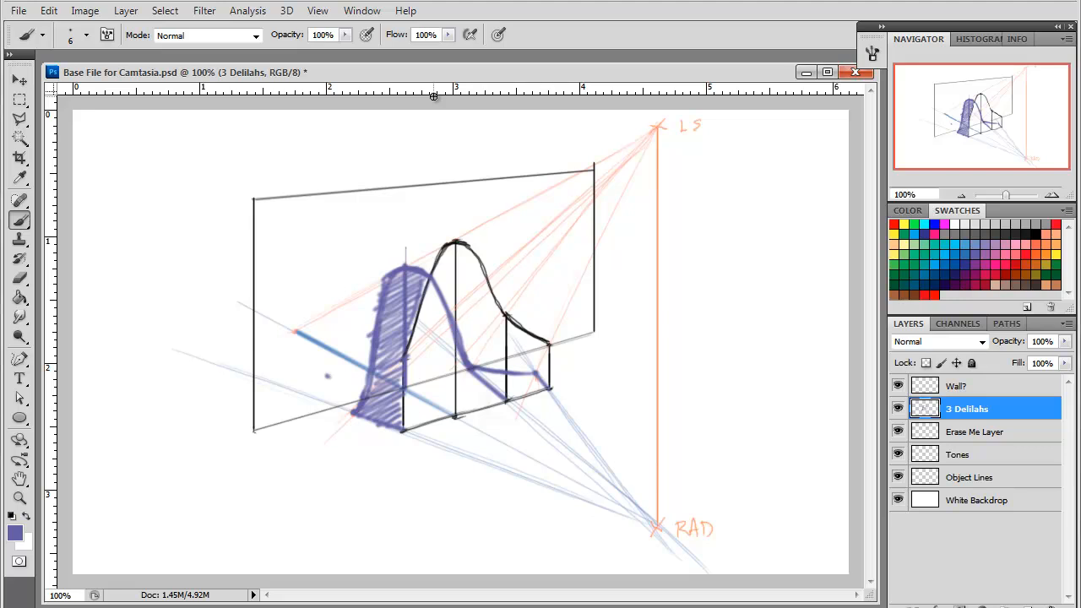
mouse_move(434, 96)
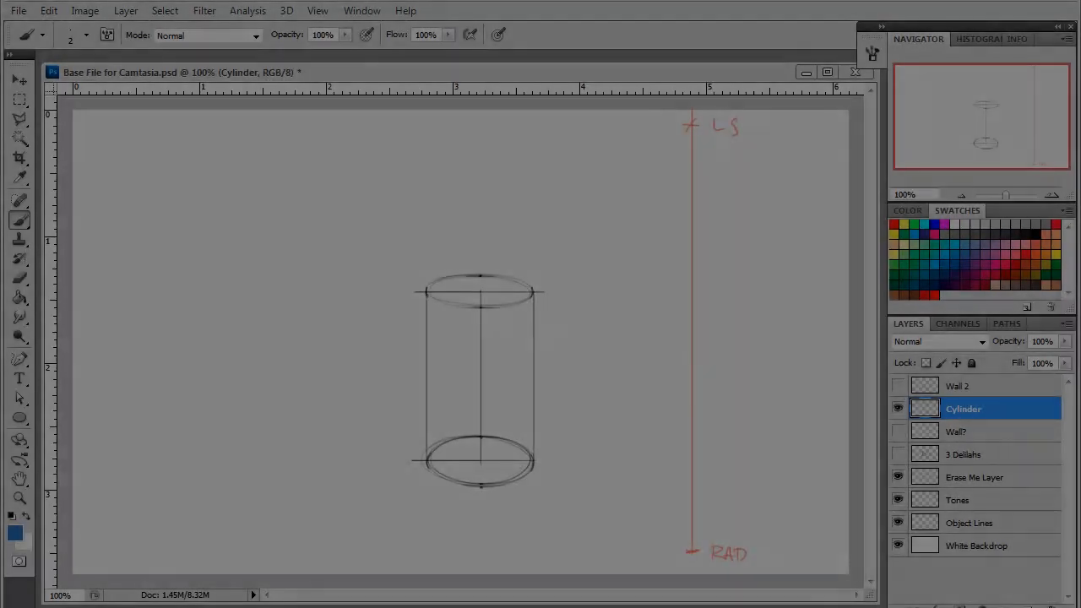
left_click(897, 544)
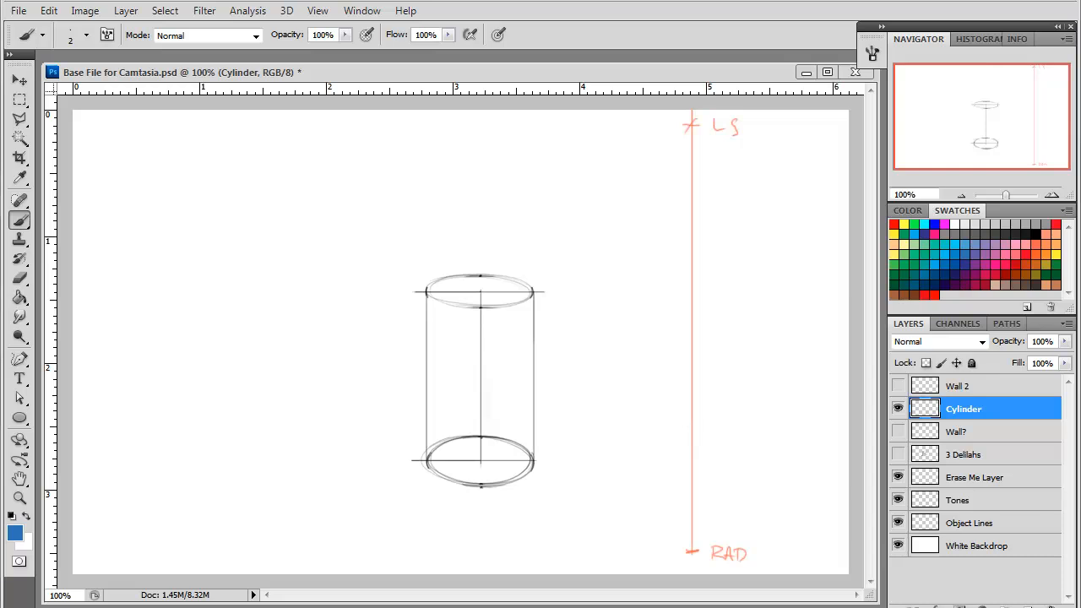
mouse_move(965, 229)
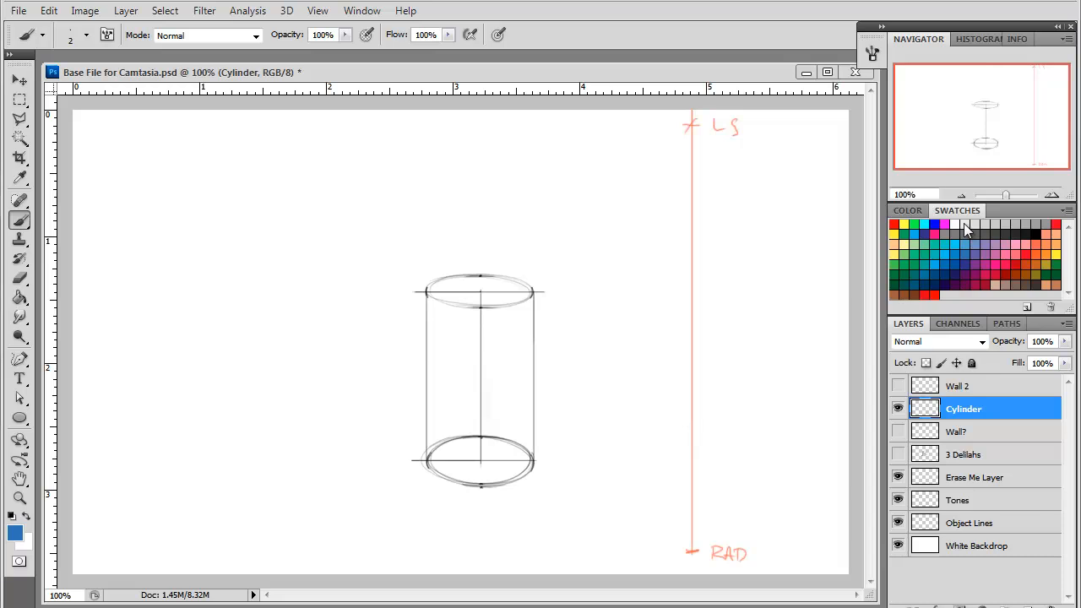
mouse_move(989, 253)
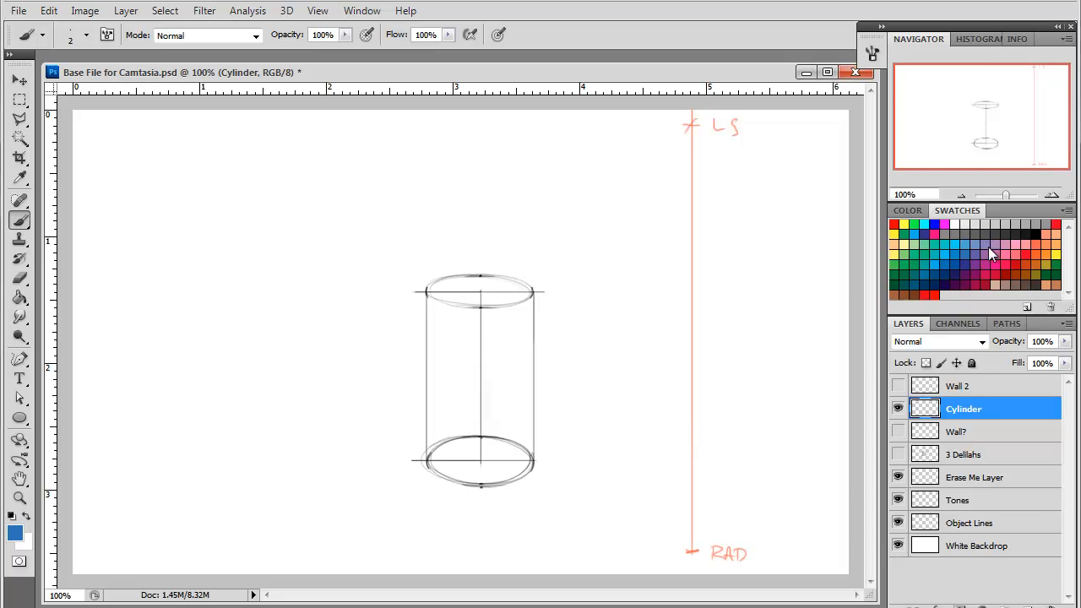
mouse_move(992, 253)
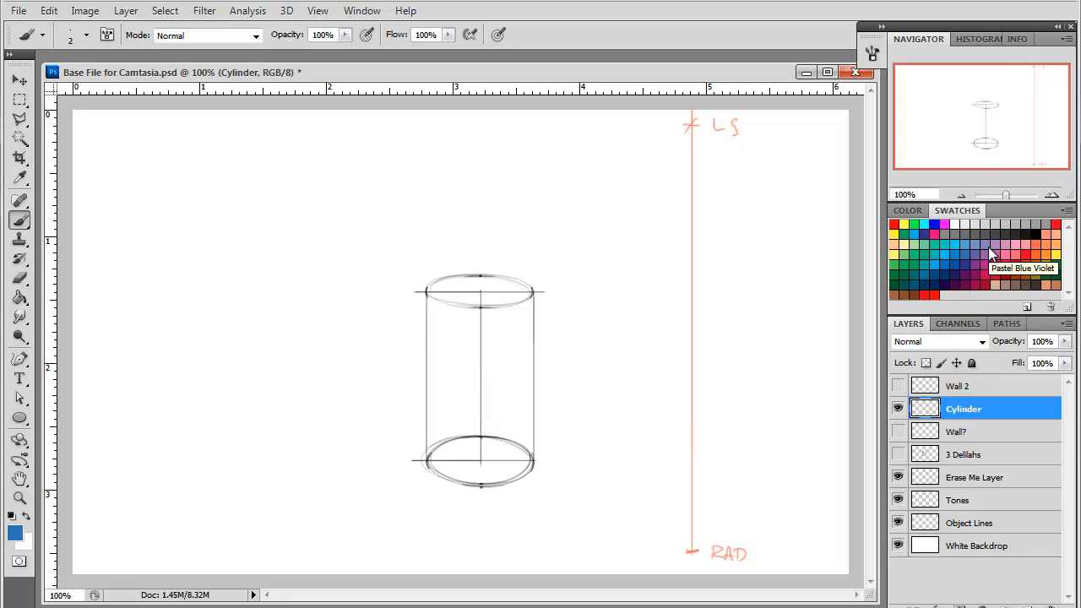
mouse_move(692, 552)
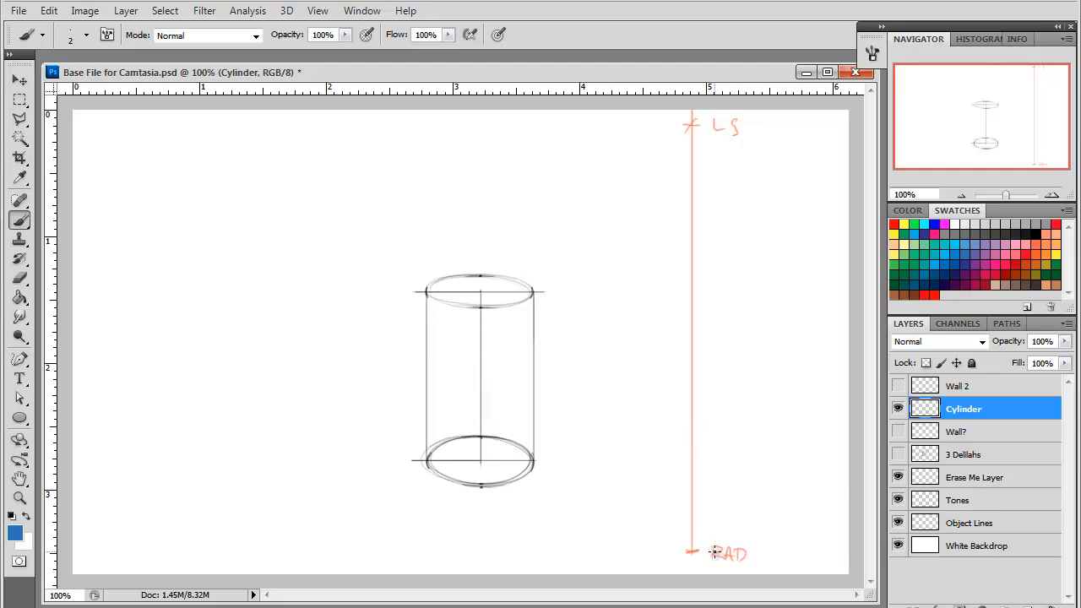
mouse_move(452, 483)
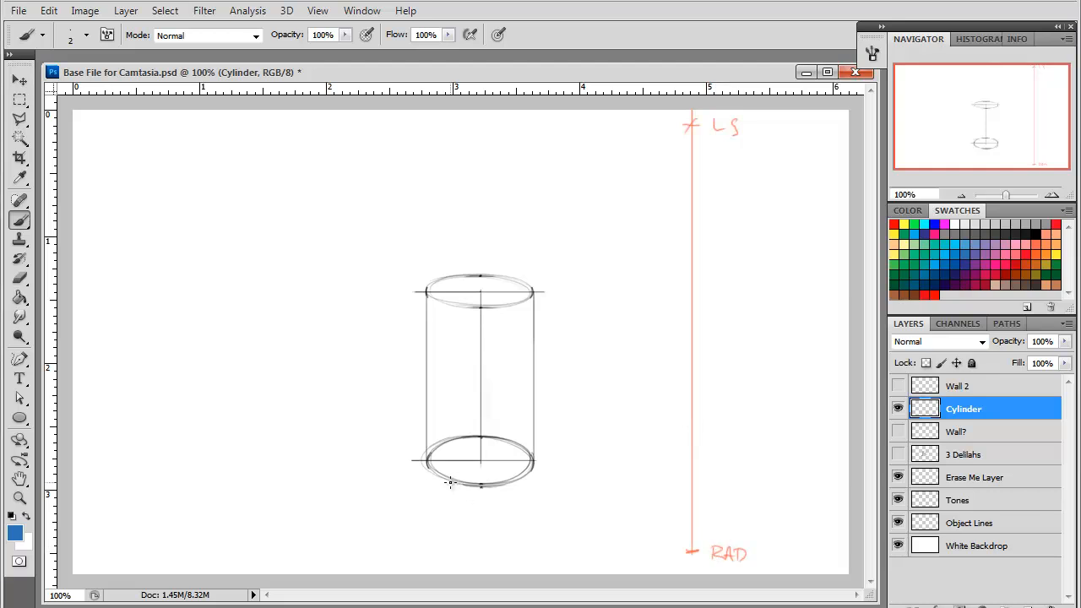
mouse_move(525, 495)
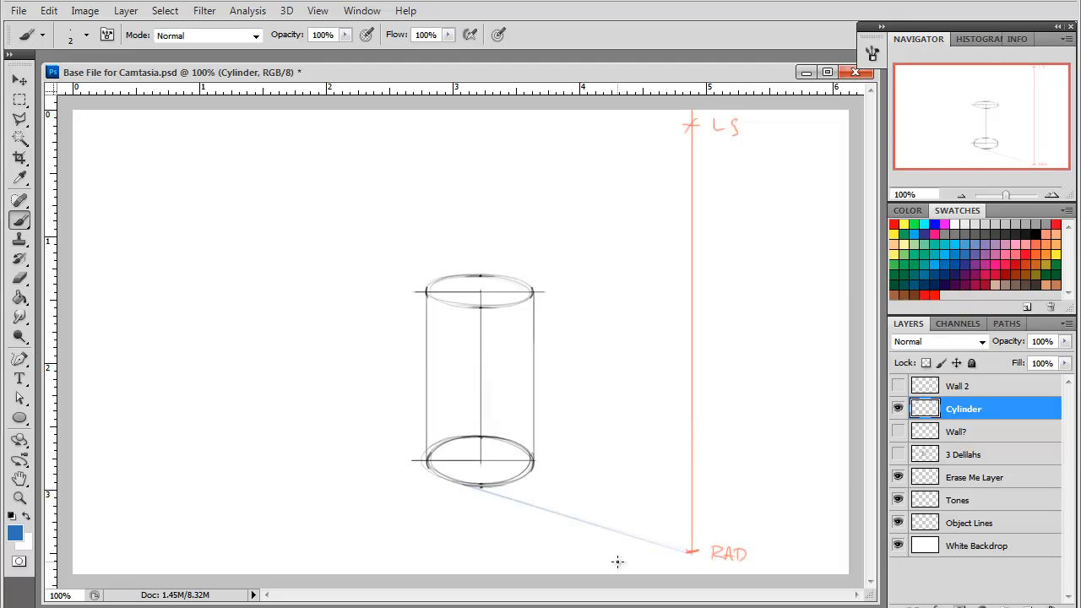
mouse_move(456, 481)
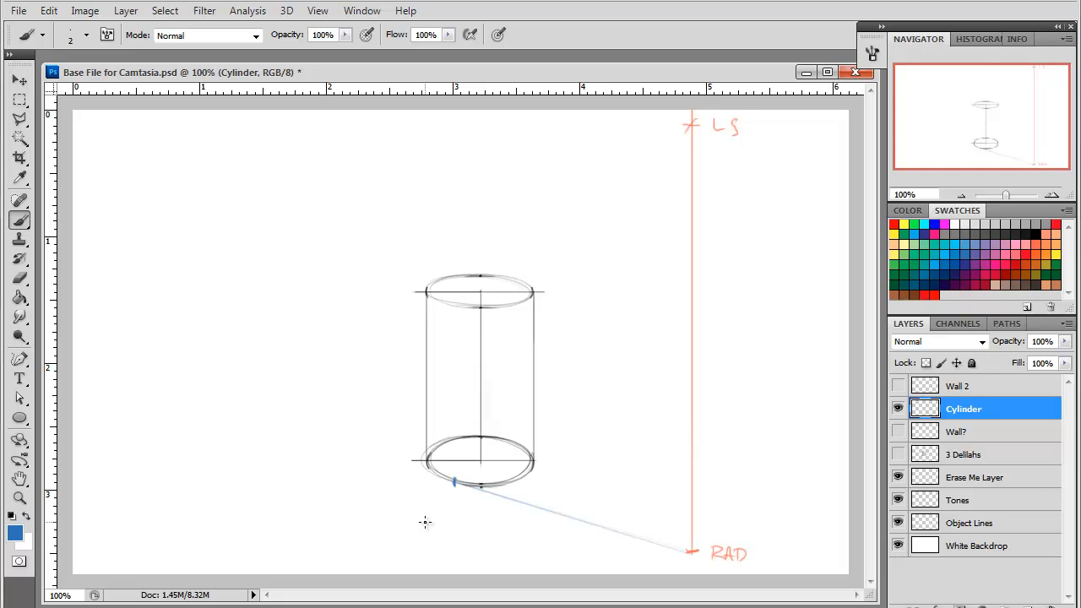
mouse_move(538, 476)
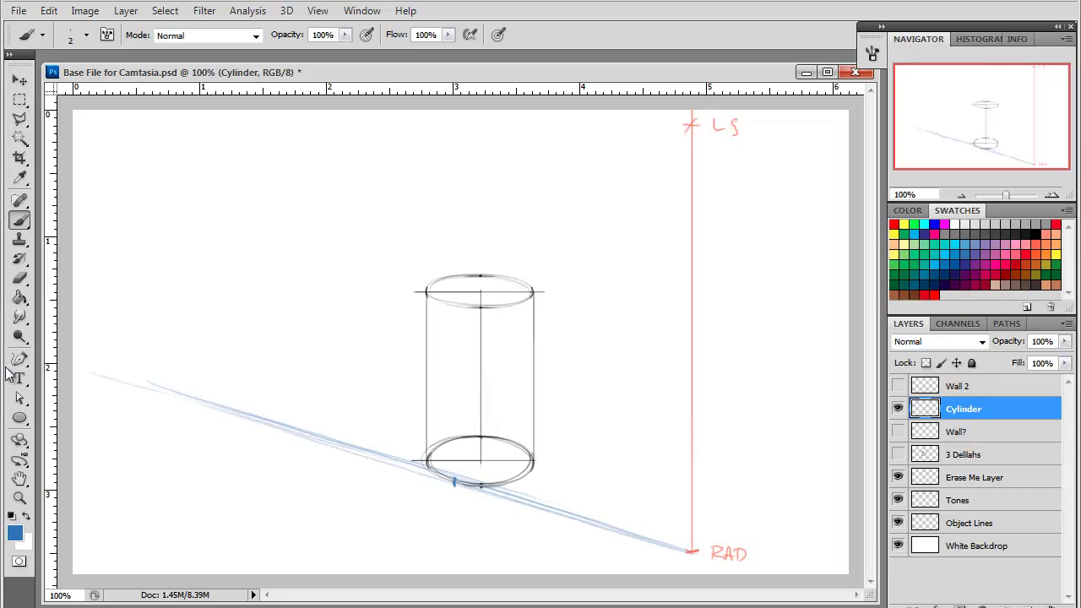
mouse_move(473, 373)
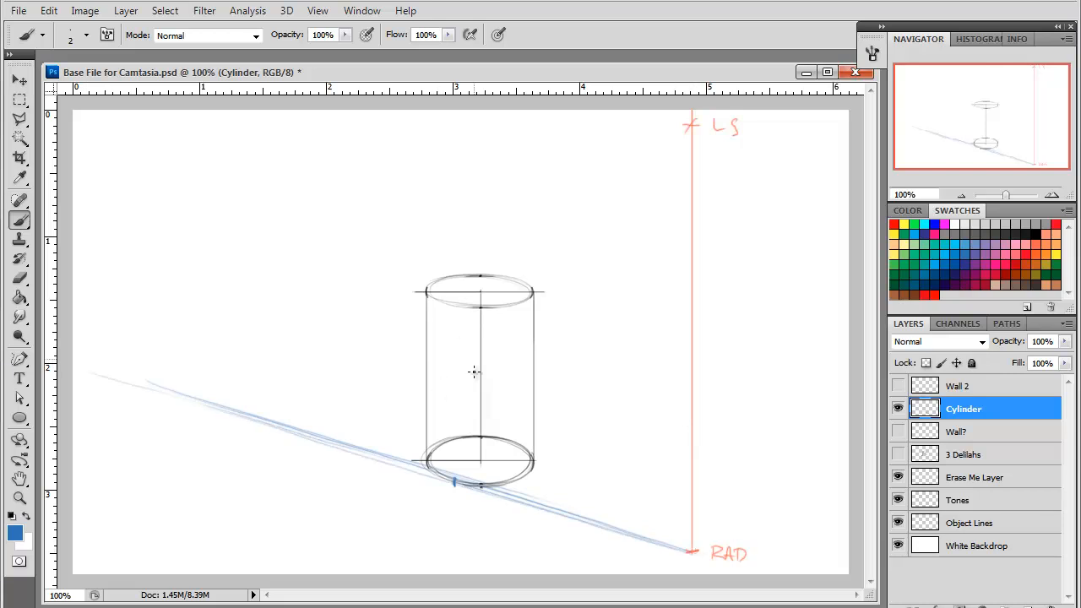
mouse_move(522, 349)
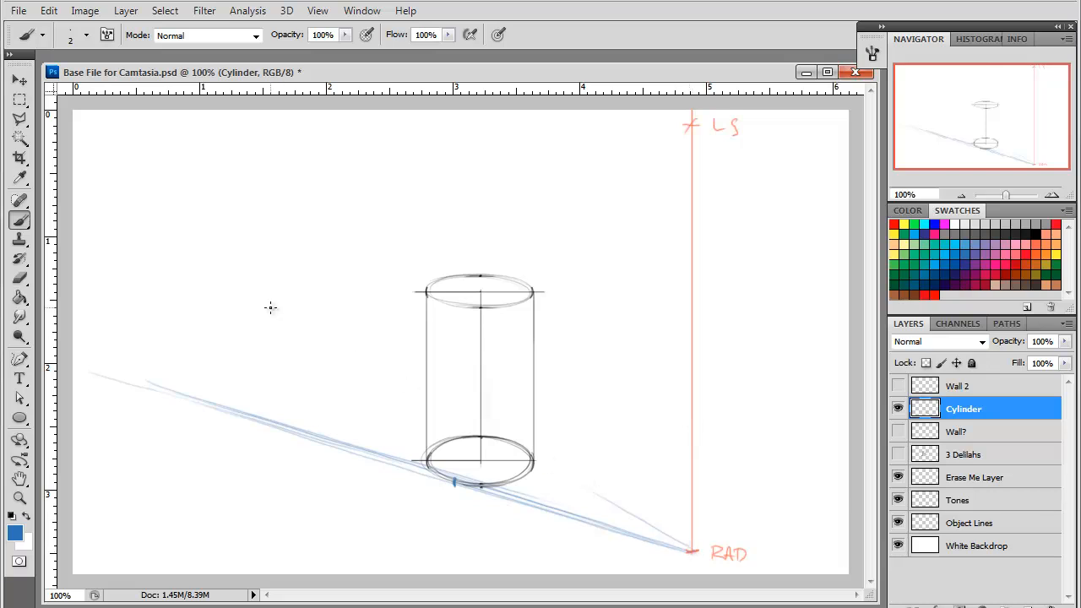
mouse_move(817, 522)
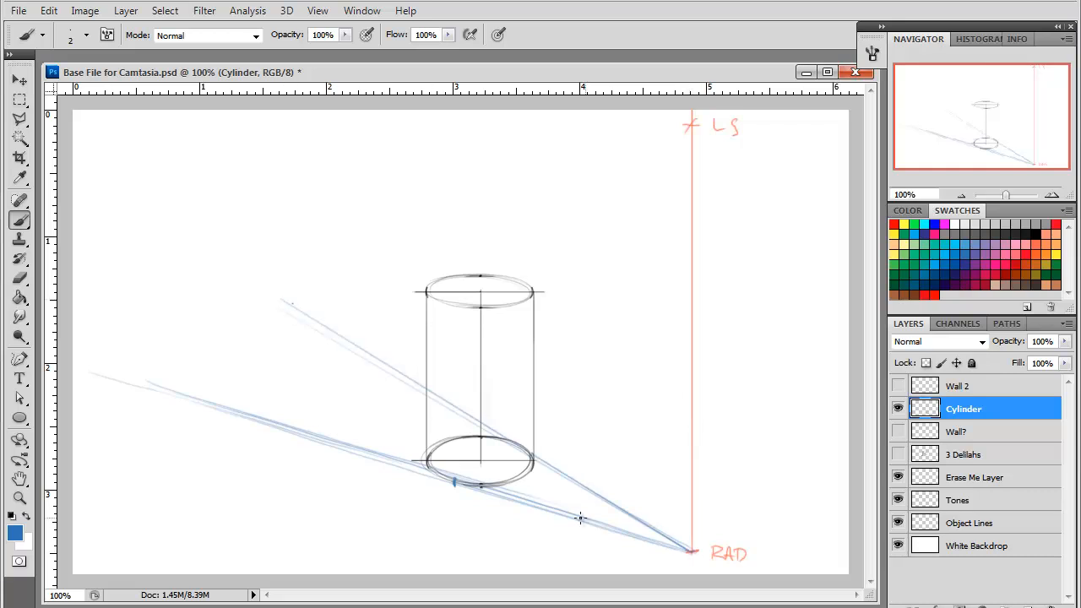
mouse_move(754, 595)
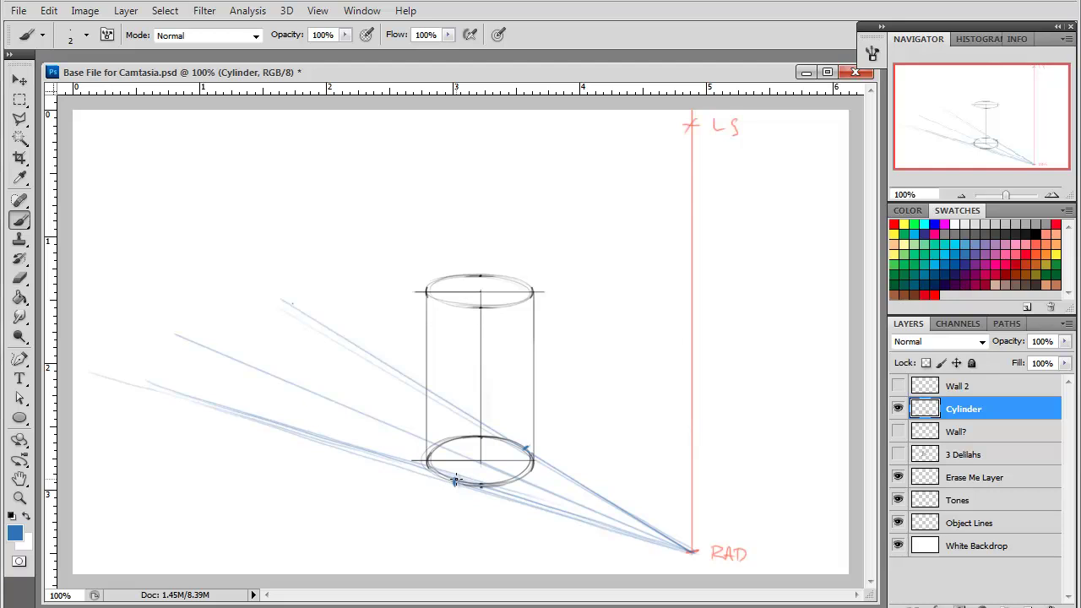
mouse_move(479, 433)
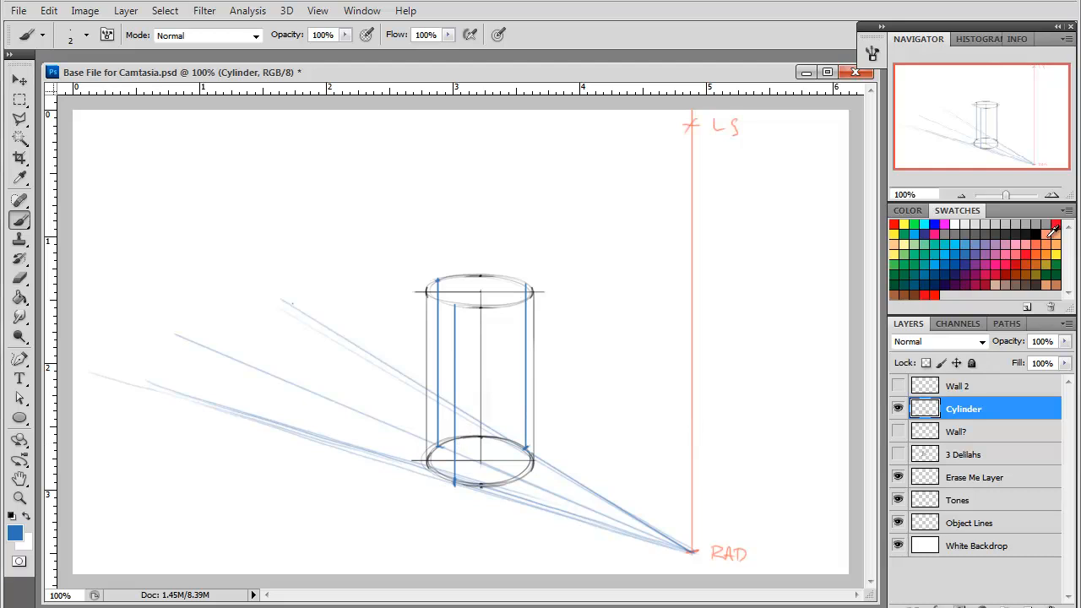
Step: Set a salmon orange as the brush colour for the cylinder's light rays
left_click(1053, 230)
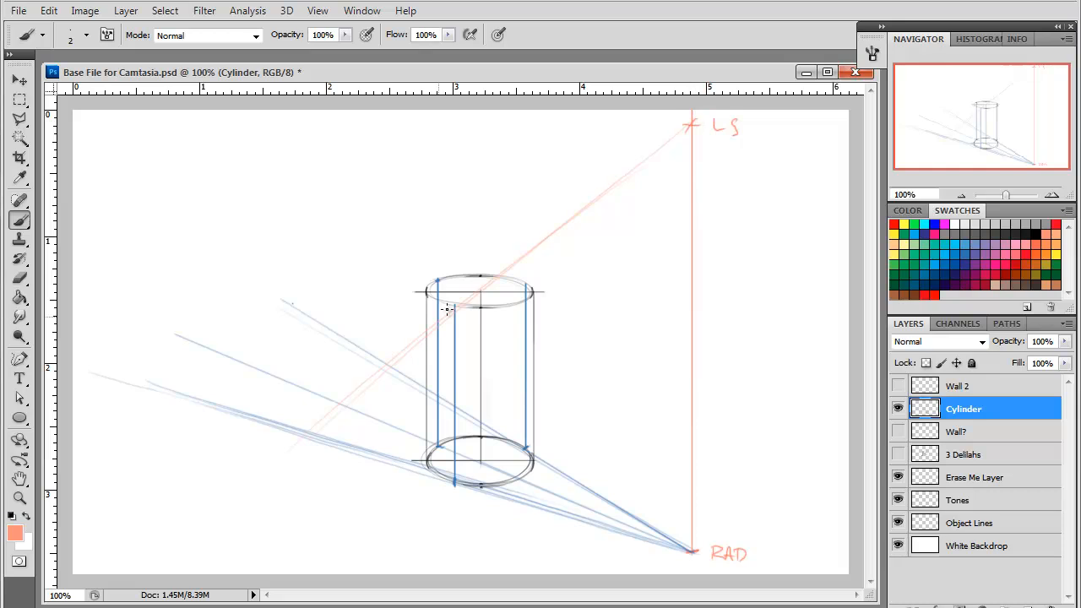
mouse_move(266, 492)
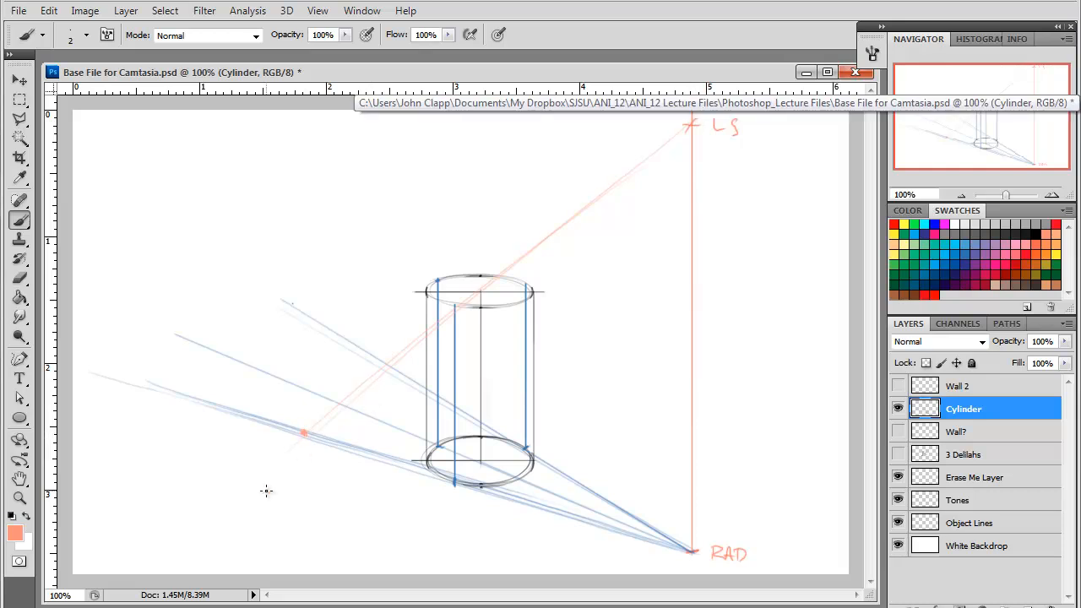
mouse_move(473, 303)
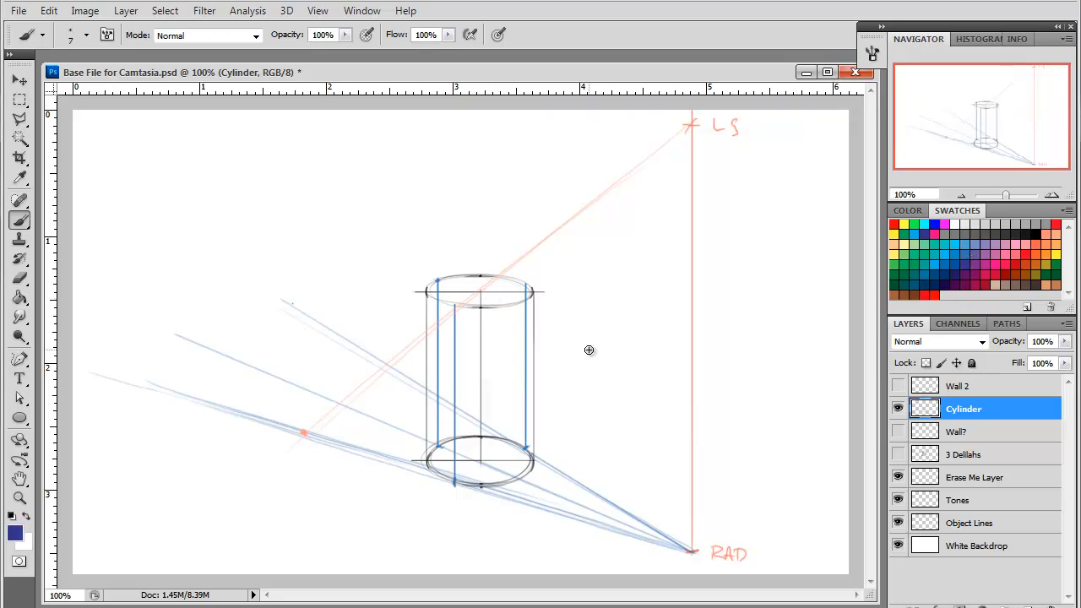
mouse_move(356, 448)
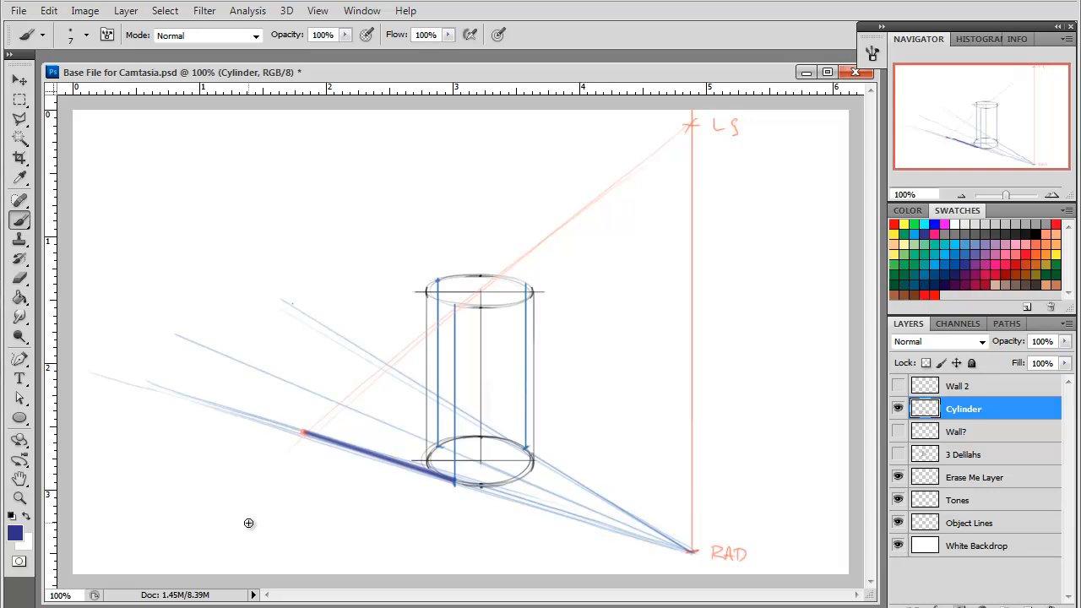
mouse_move(699, 133)
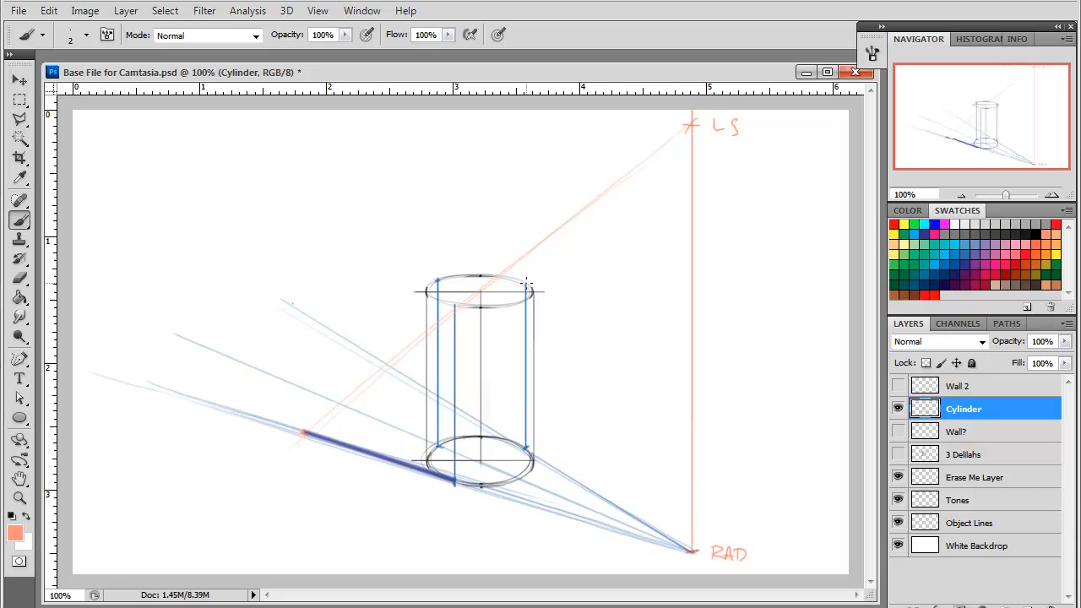
mouse_move(494, 324)
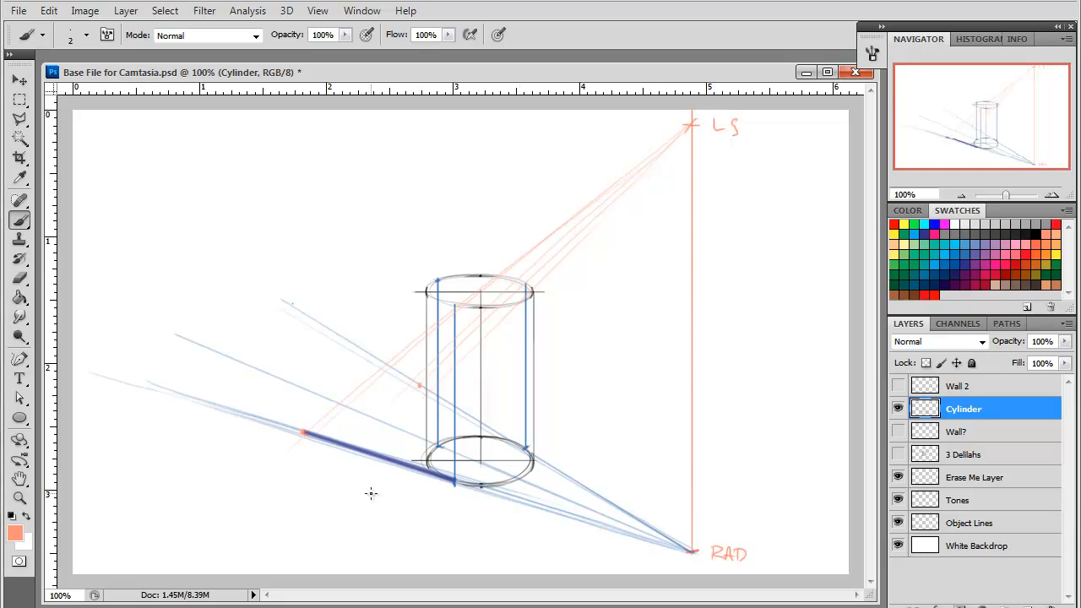
mouse_move(420, 398)
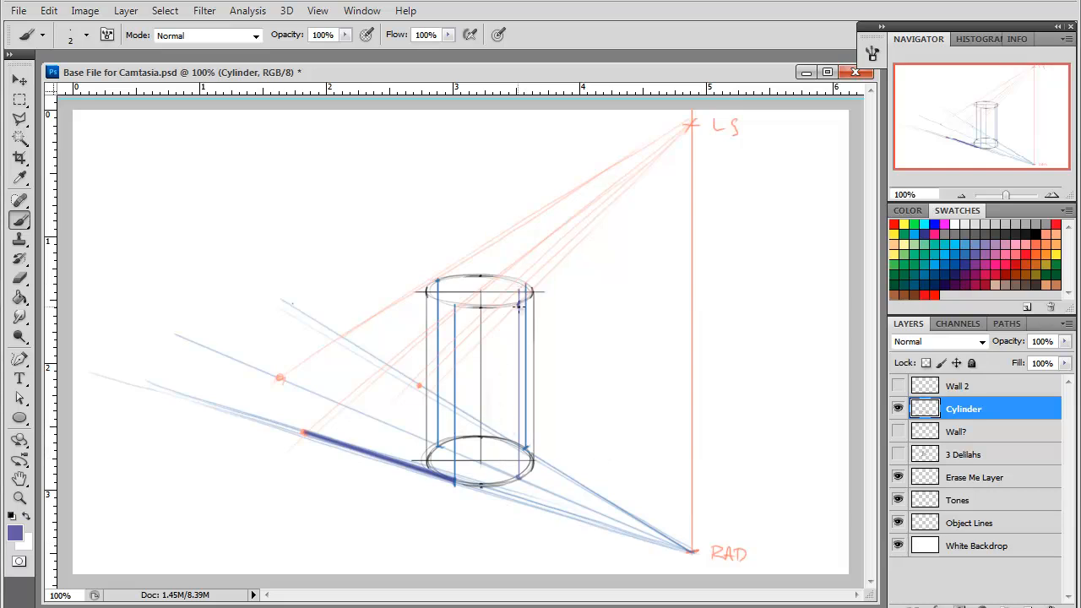
mouse_move(960, 89)
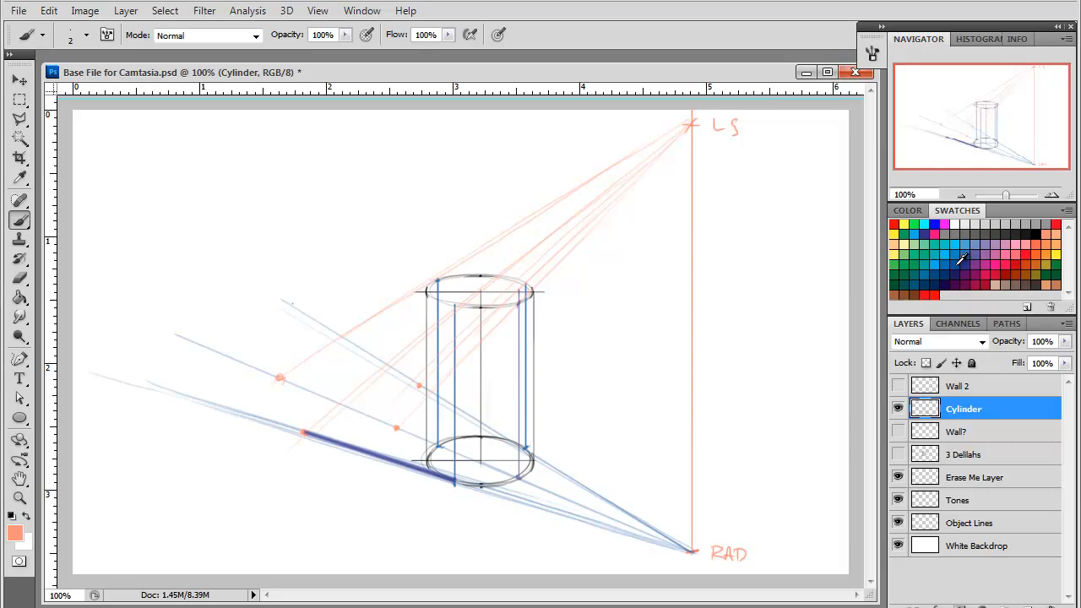
Step: Switch the brush colour to purple for drawing the cylinder's shadow
left_click(975, 253)
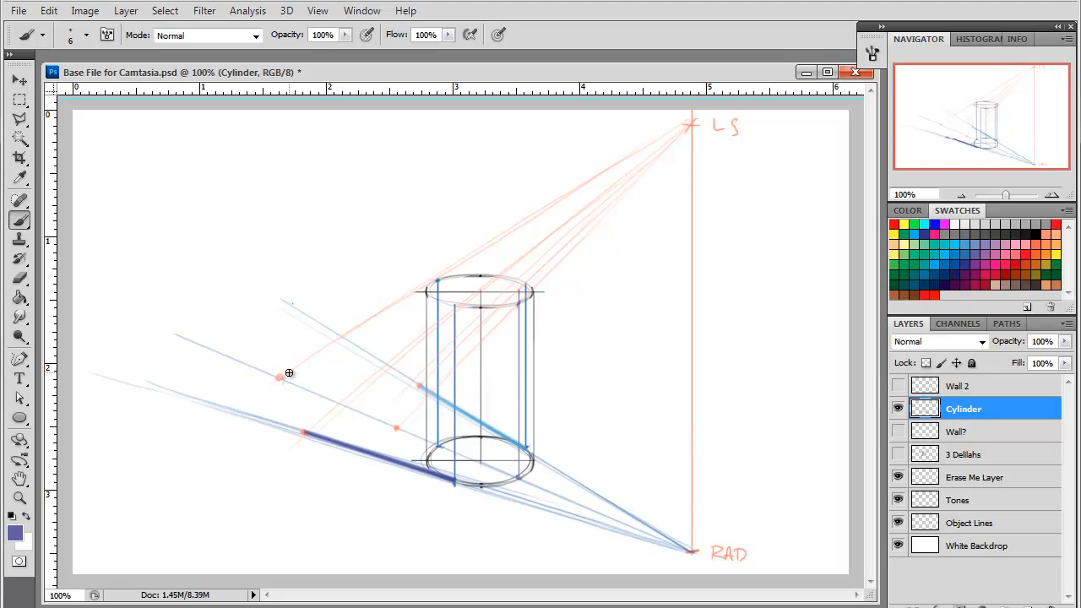
Step: Brush purple arcs through the plotted ground points to outline the shadow ellipse
left_click_drag(291, 384, 275, 376)
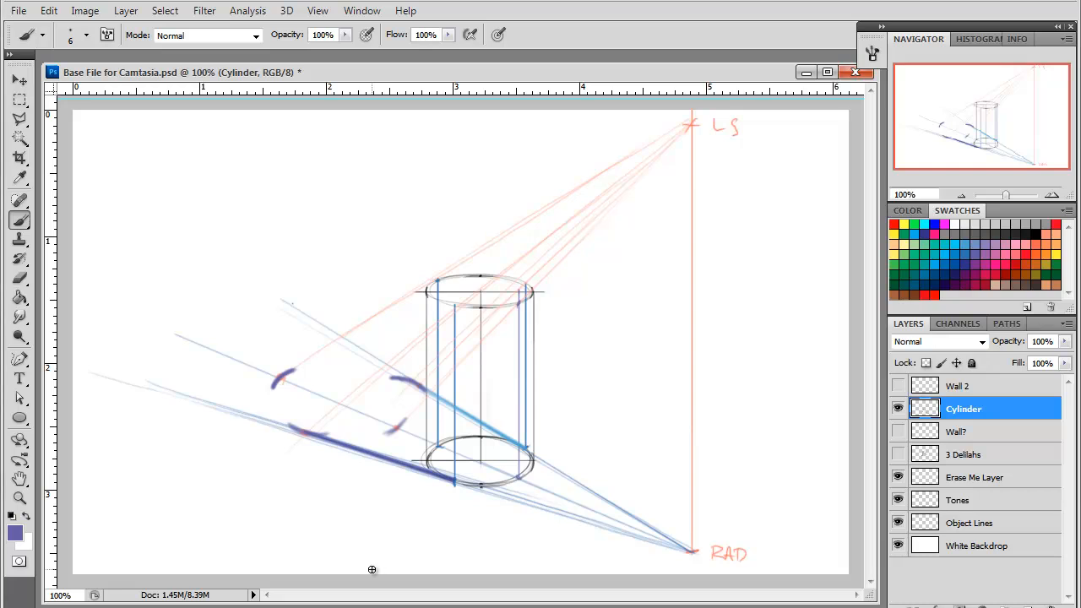
mouse_move(346, 374)
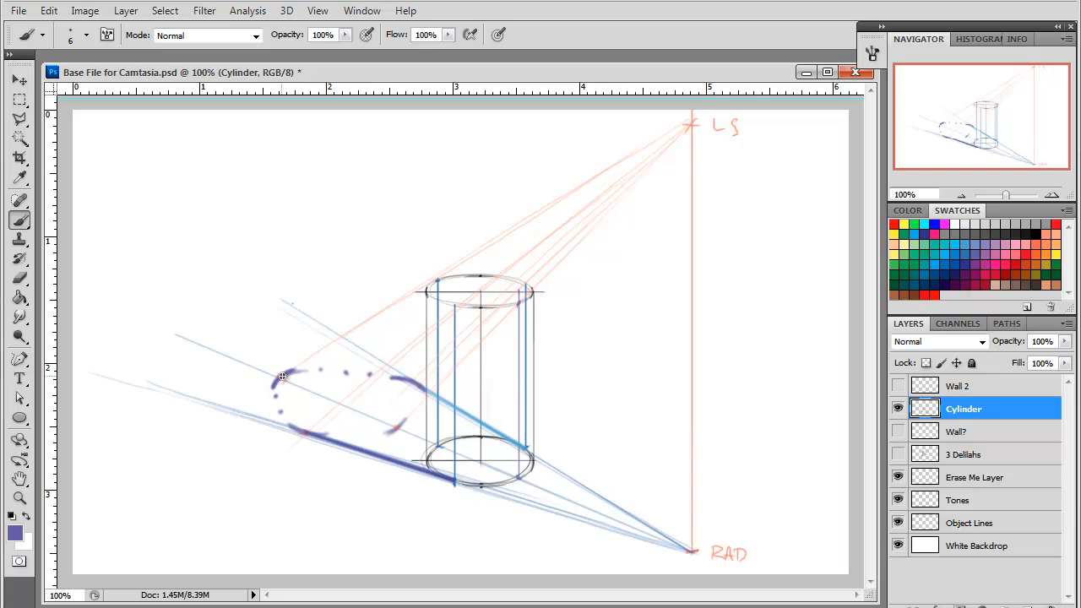
left_click_drag(283, 378, 414, 384)
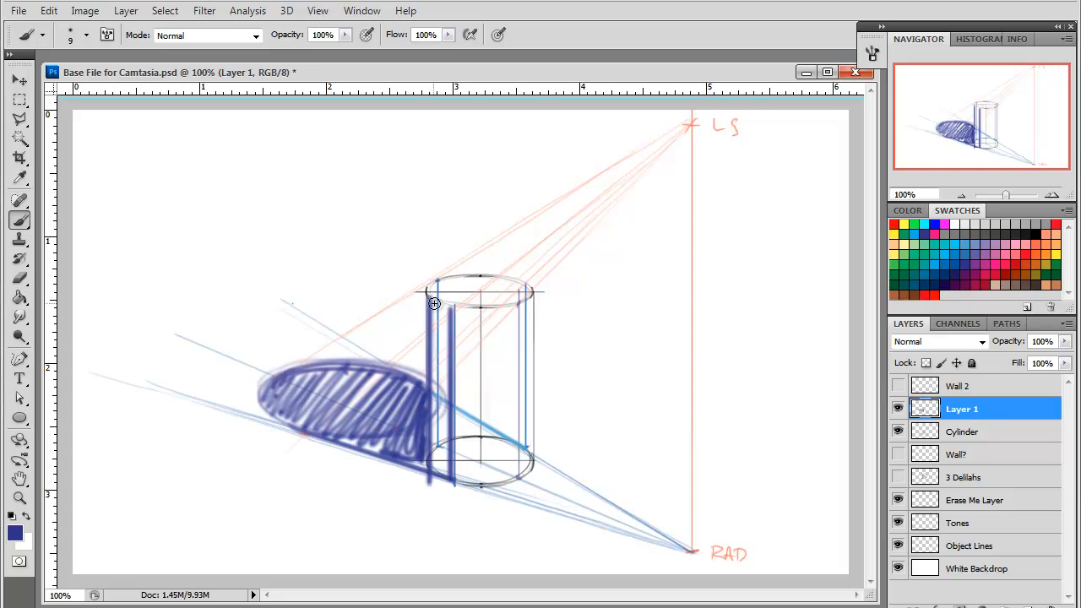
Step: Hatch the cylinder's shaded left side on Layer 1, then hide that layer
left_click_drag(433, 304, 435, 384)
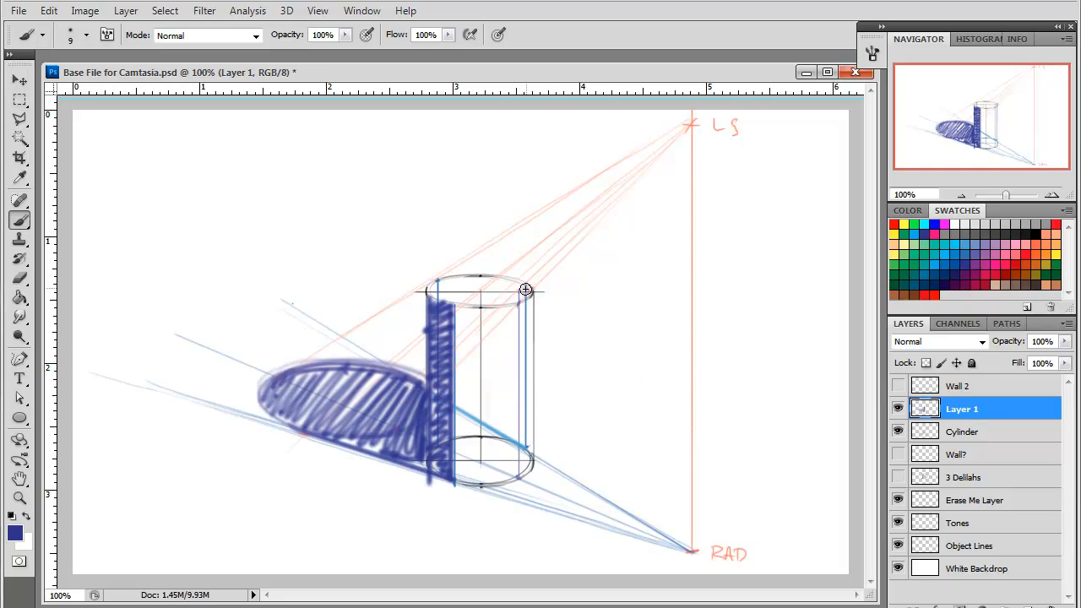
left_click_drag(525, 291, 524, 484)
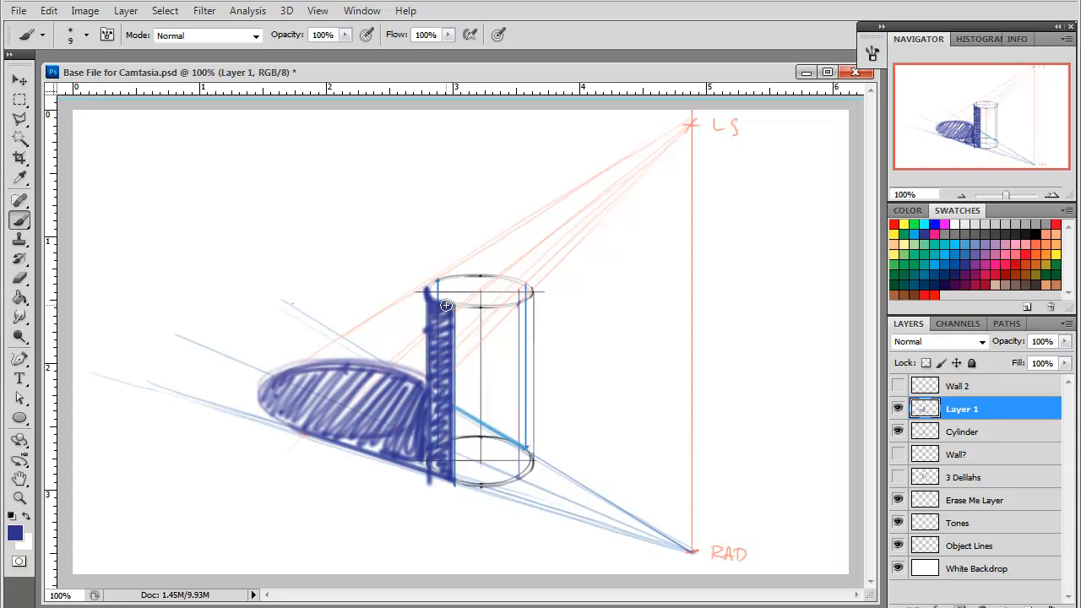
left_click(898, 409)
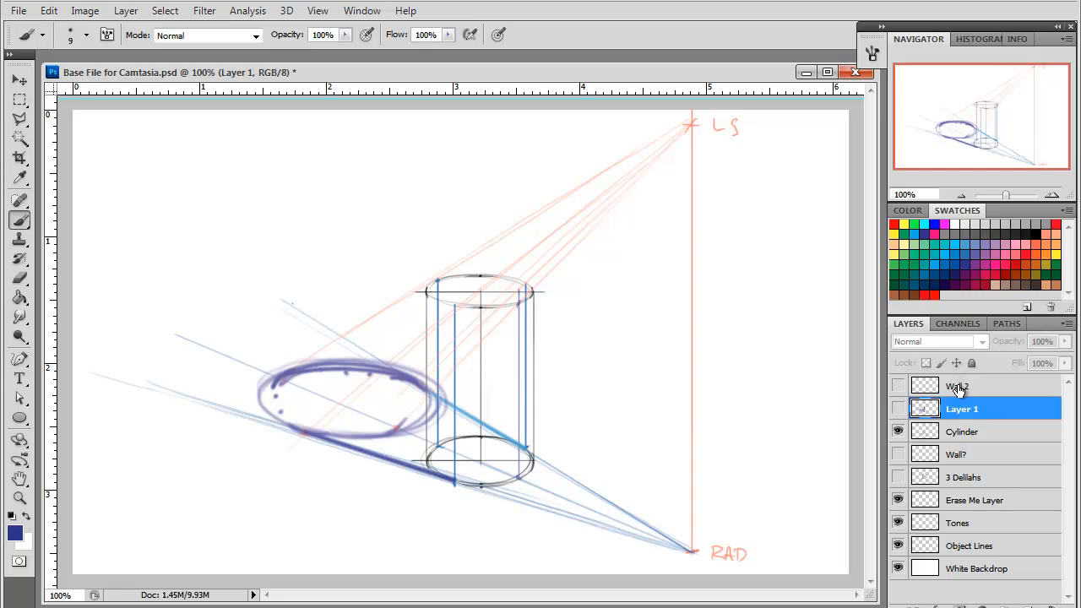
Step: Show the Wall 2 layer's wall plane and set a light purple for construction lines
left_click(959, 386)
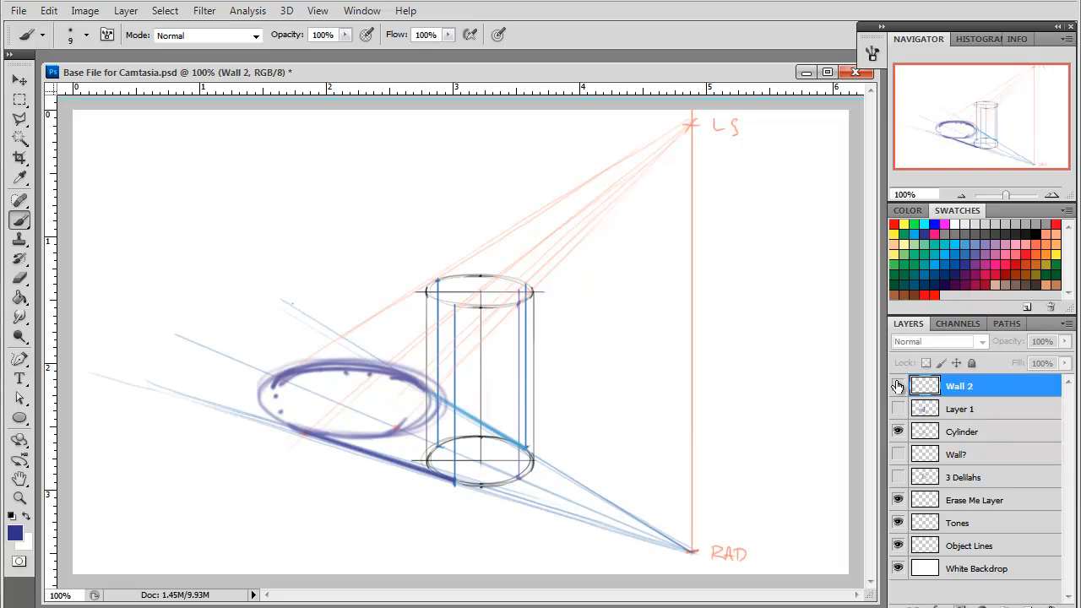
left_click(897, 386)
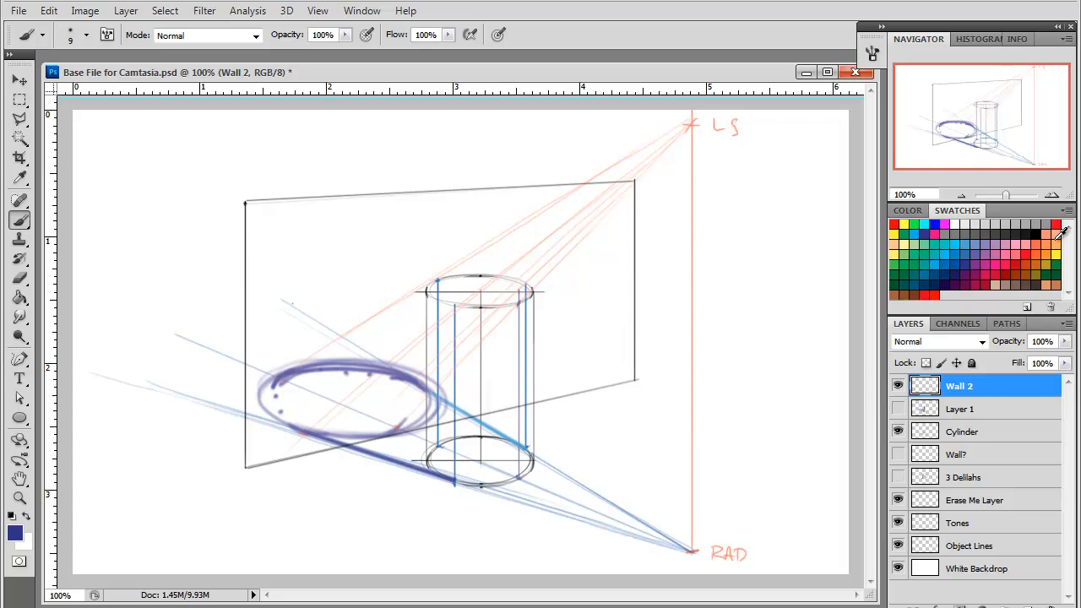
left_click(982, 247)
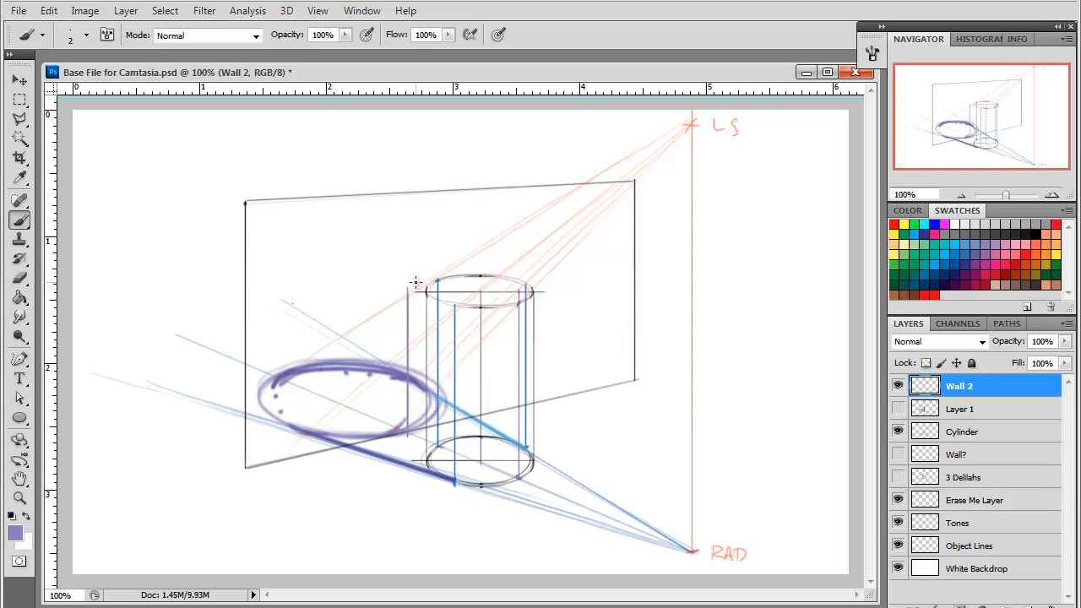
mouse_move(276, 377)
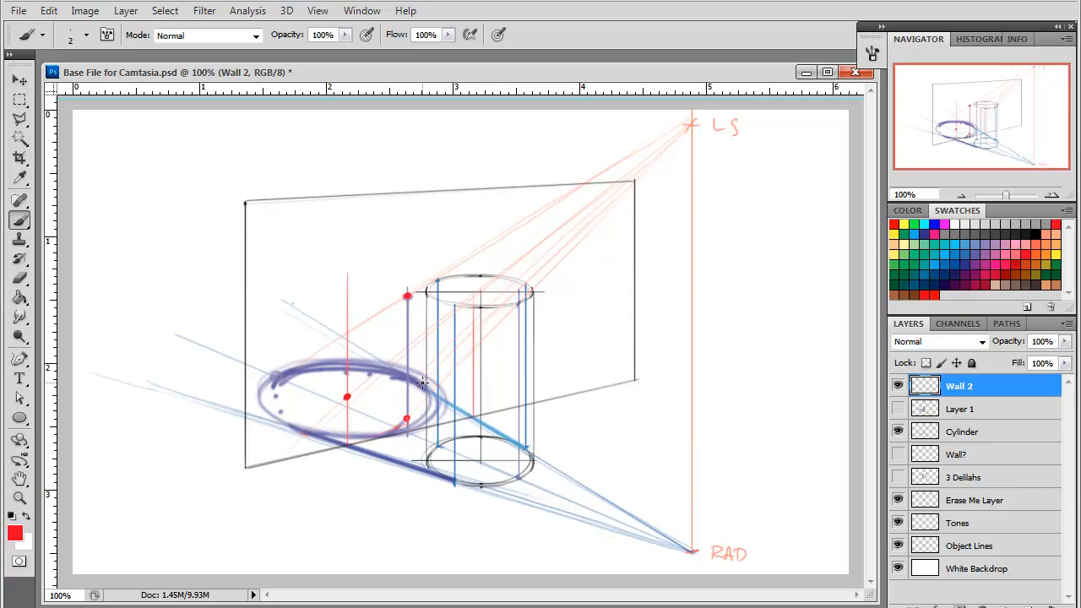
mouse_move(471, 332)
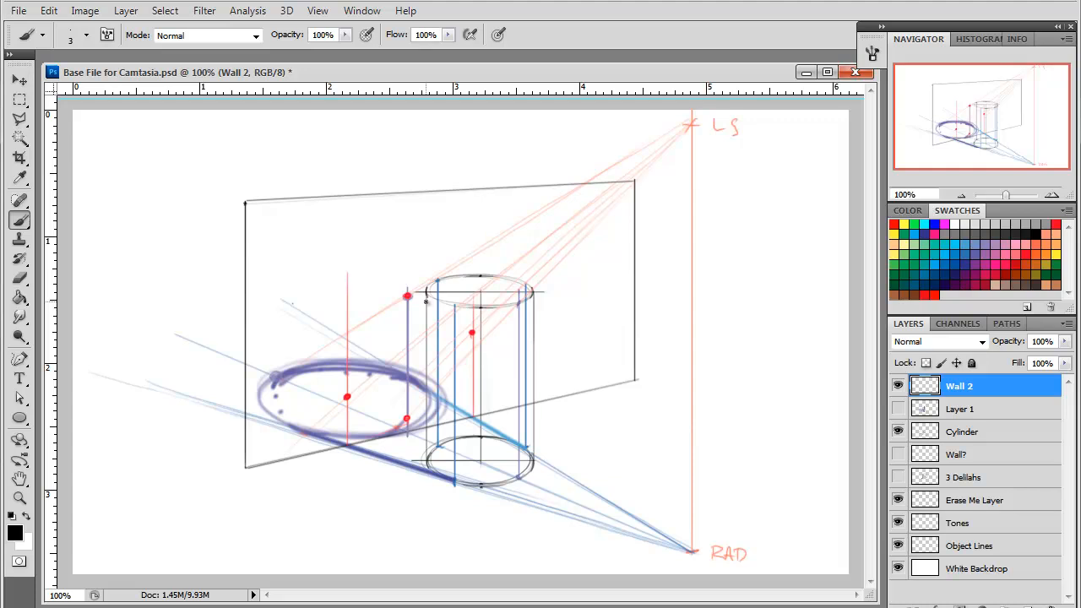
Step: Darken the cylinder's outline with heavy black strokes, then pick purple for the wall shadow
left_click_drag(426, 298, 425, 456)
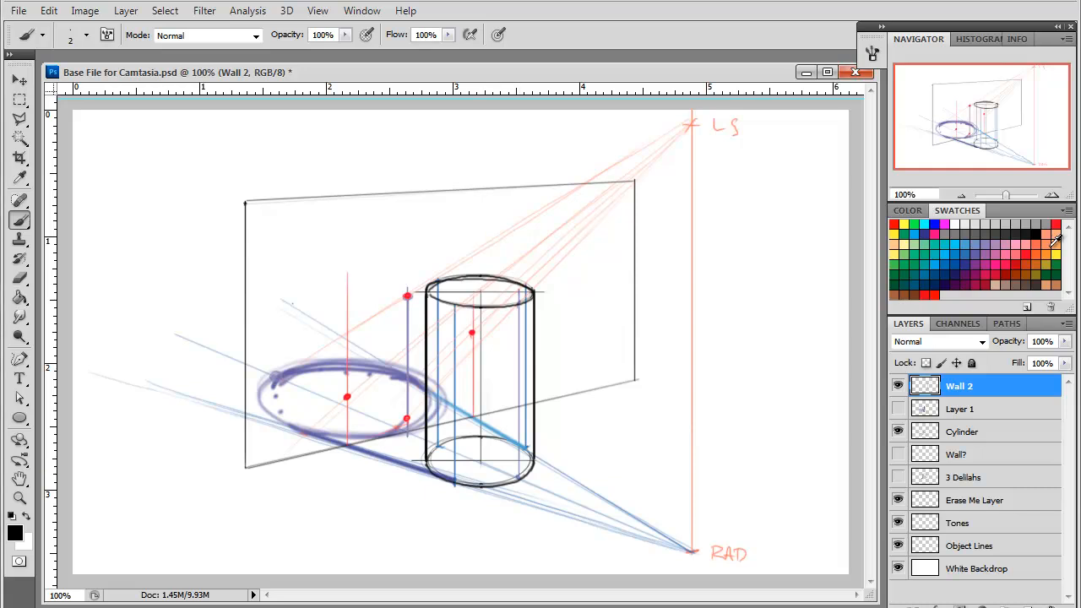
left_click(982, 249)
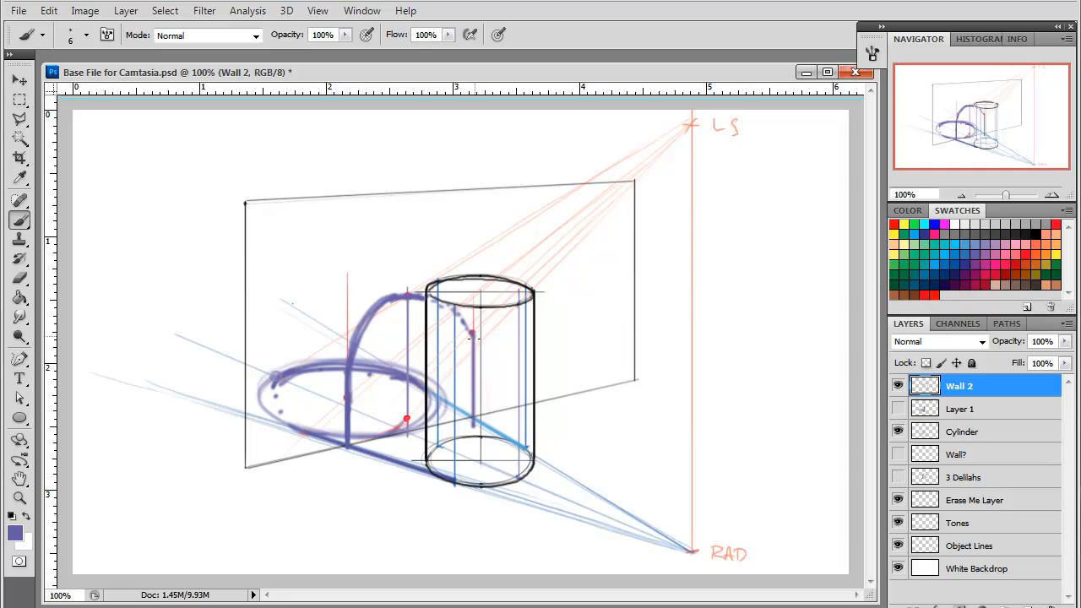
mouse_move(459, 439)
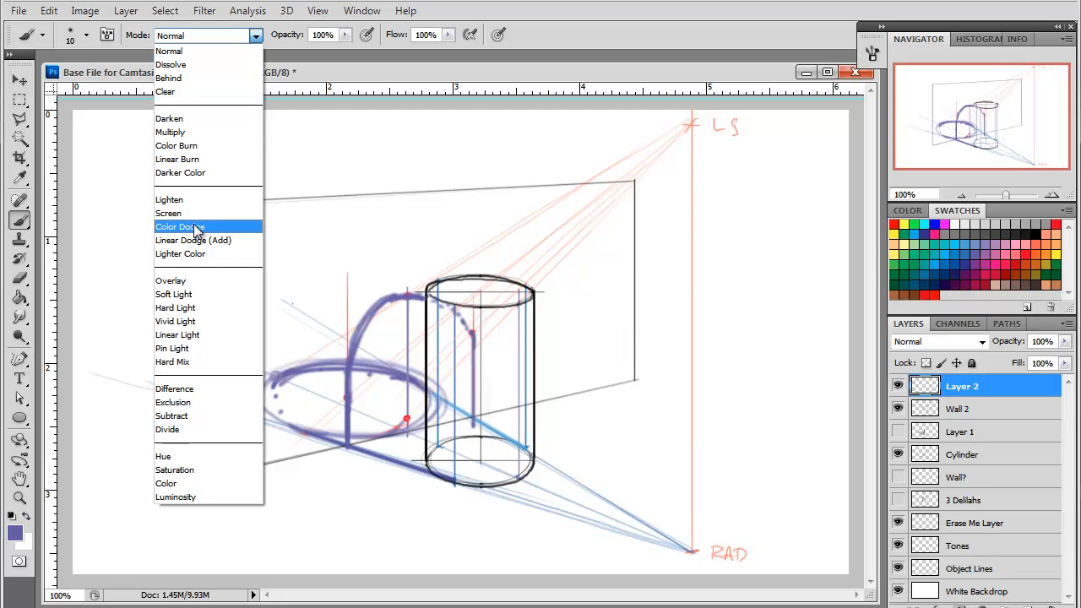
Step: Hatch the wall shadow in purple with the brush blending as Overlay on the new layer
left_click(173, 294)
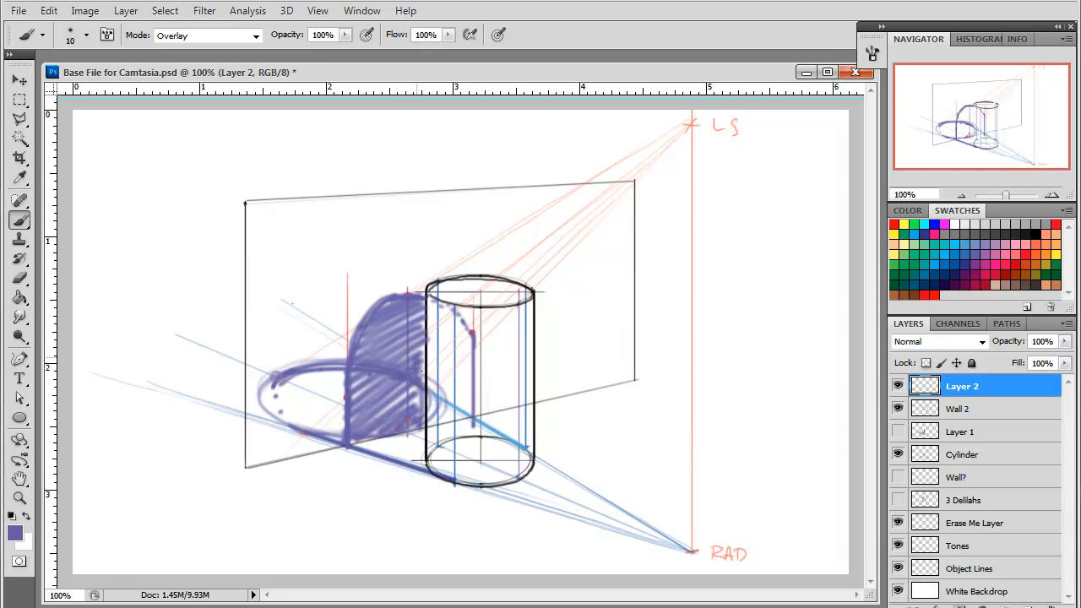
left_click(396, 431)
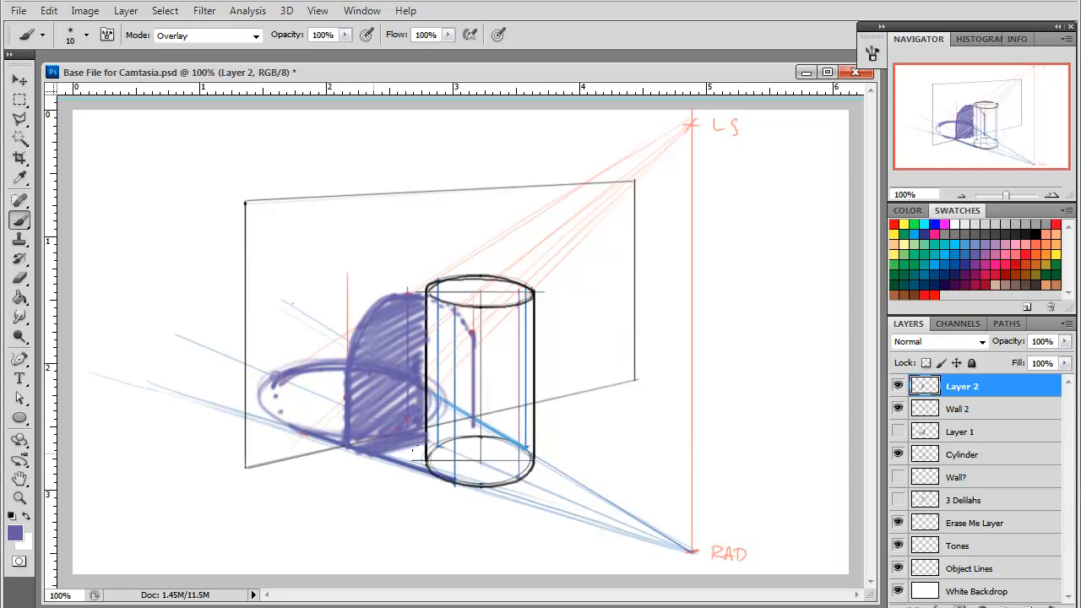